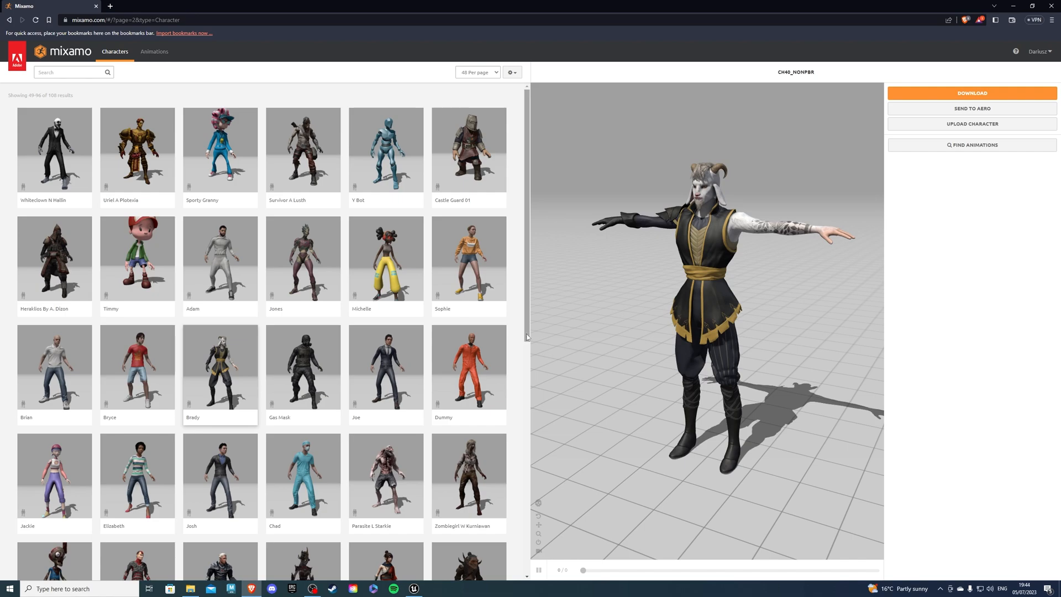
Step: Make Brady the Mixamo character and download it as an FBX Binary in T-pose
scroll("down", 3)
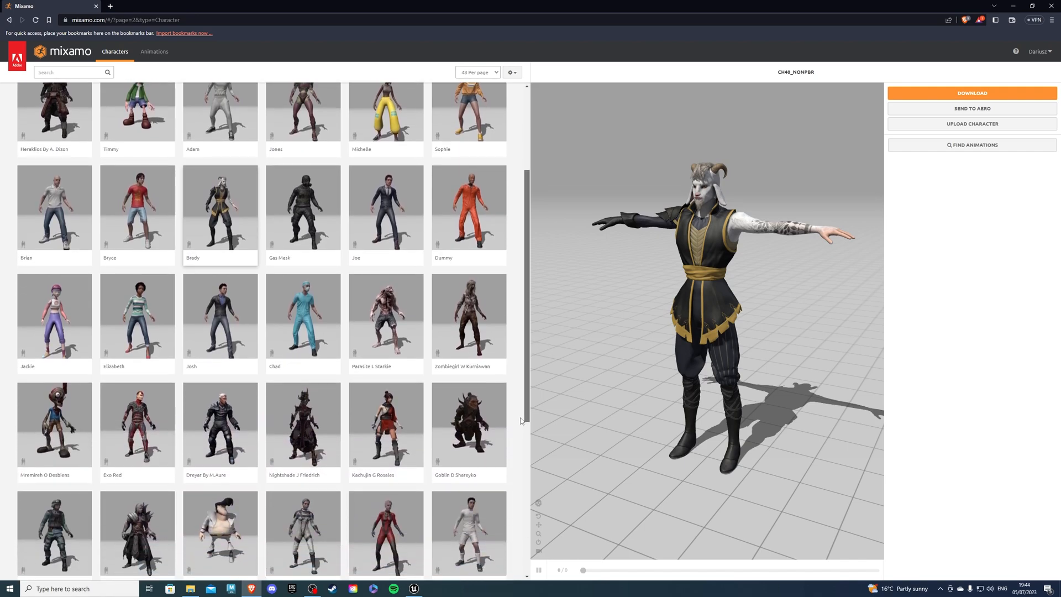
scroll("down", 3)
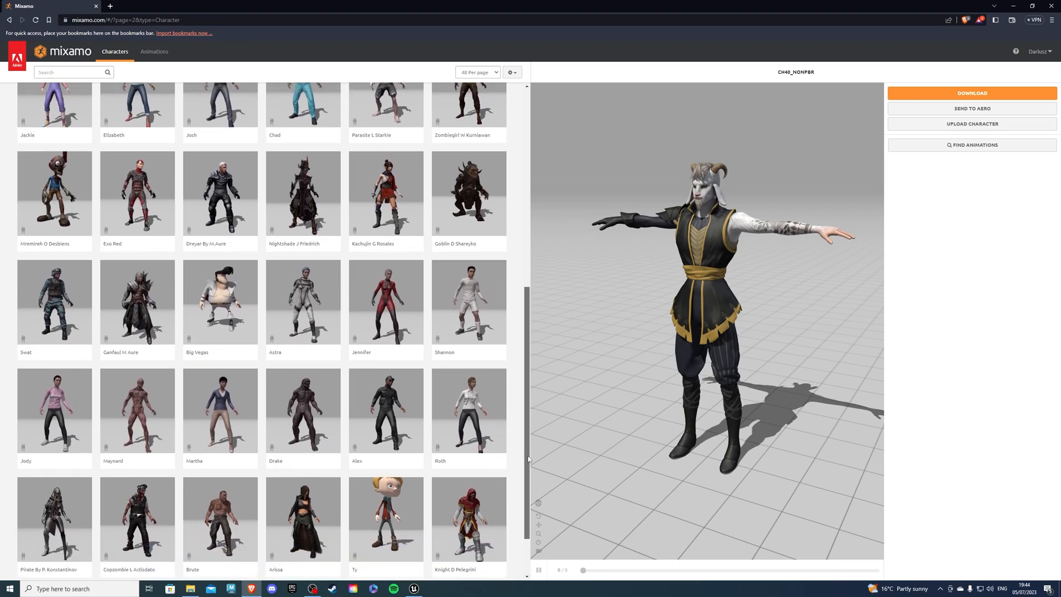
scroll("up", 3)
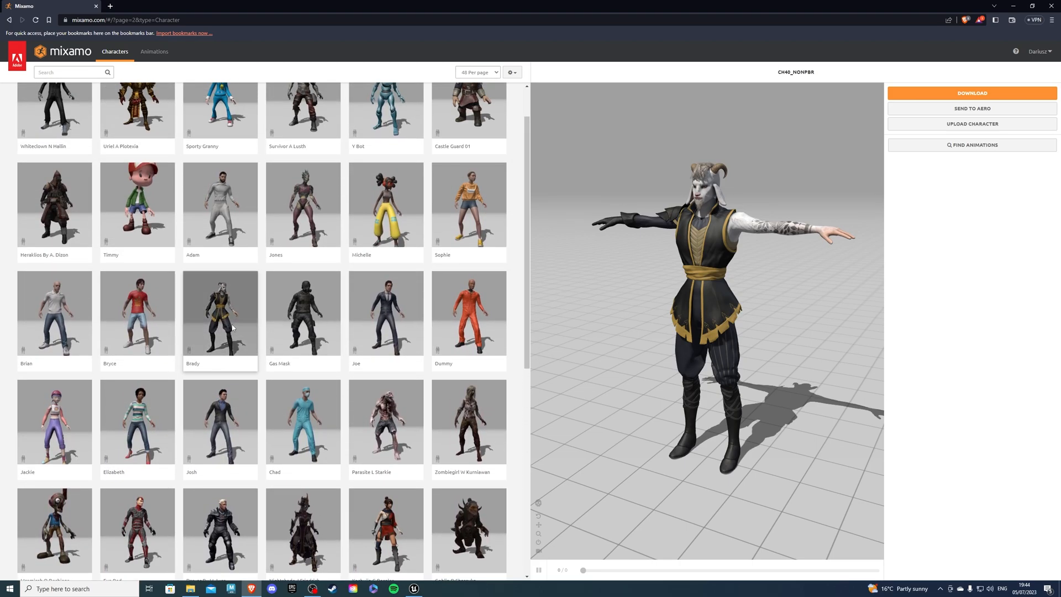
left_click(220, 313)
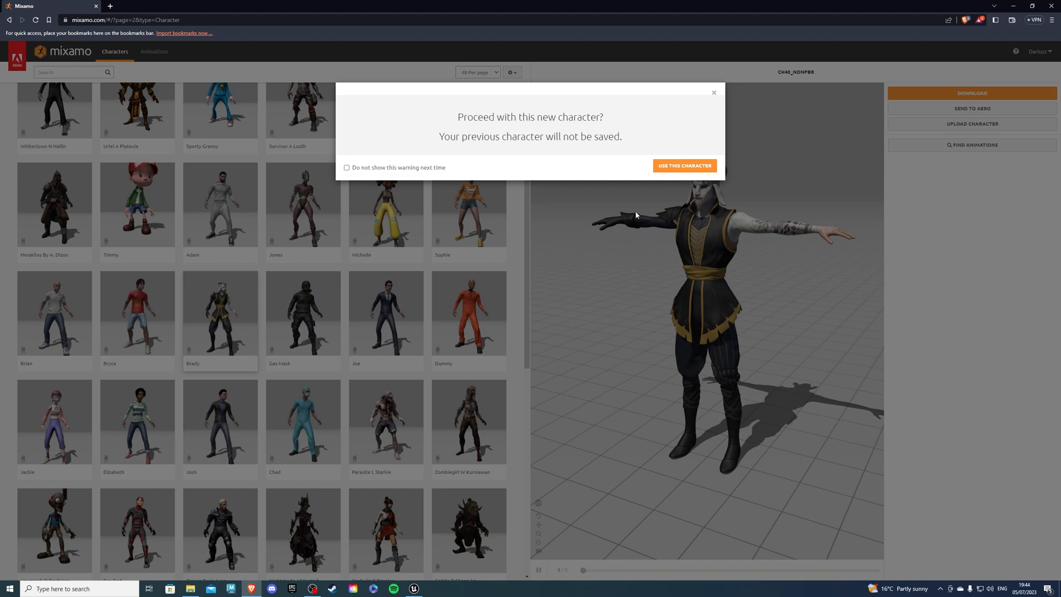
left_click(685, 166)
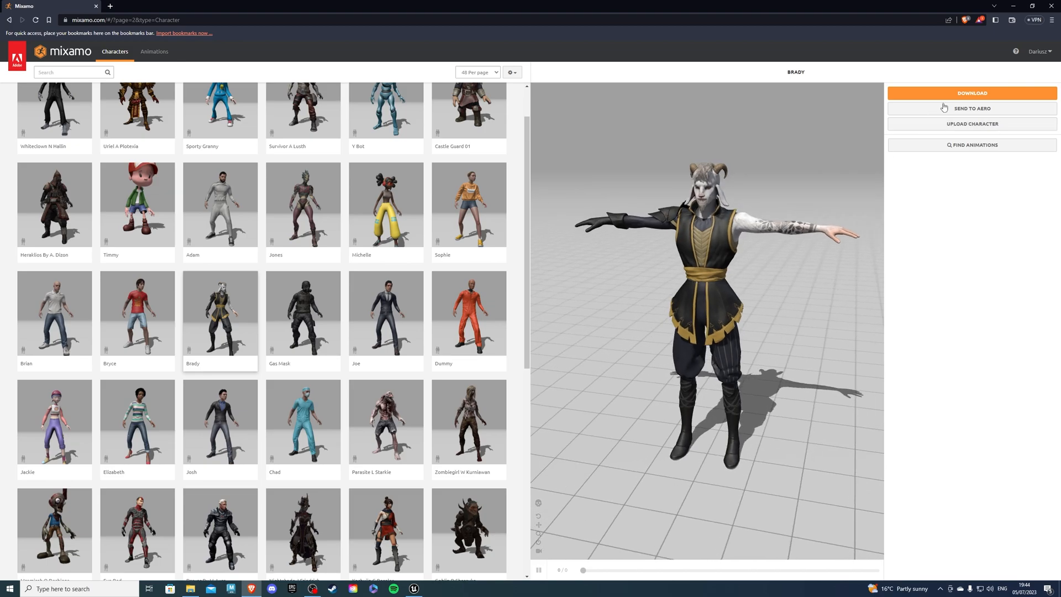
left_click(972, 93)
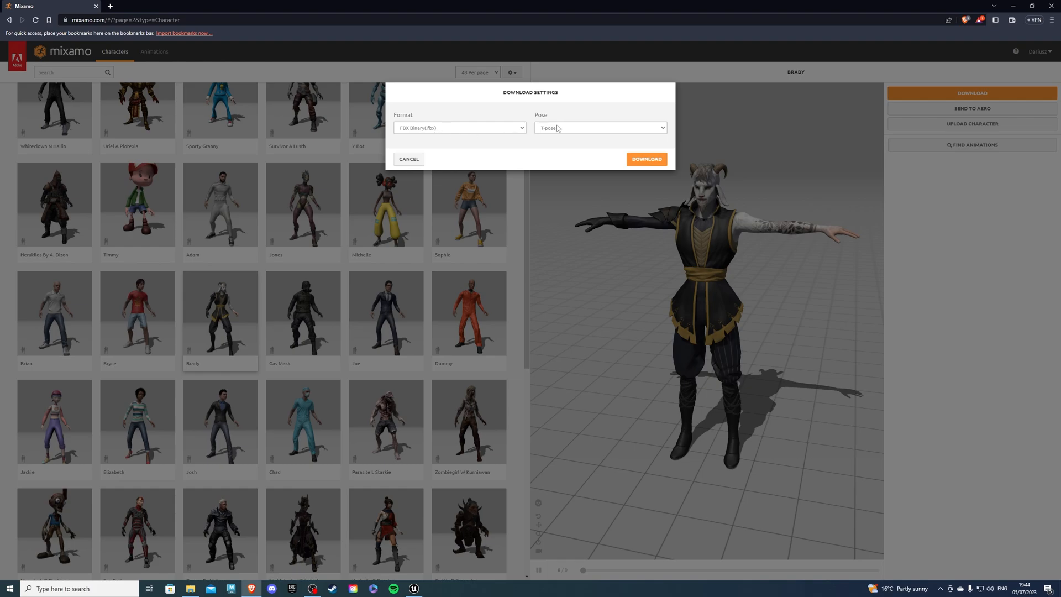
mouse_move(682, 172)
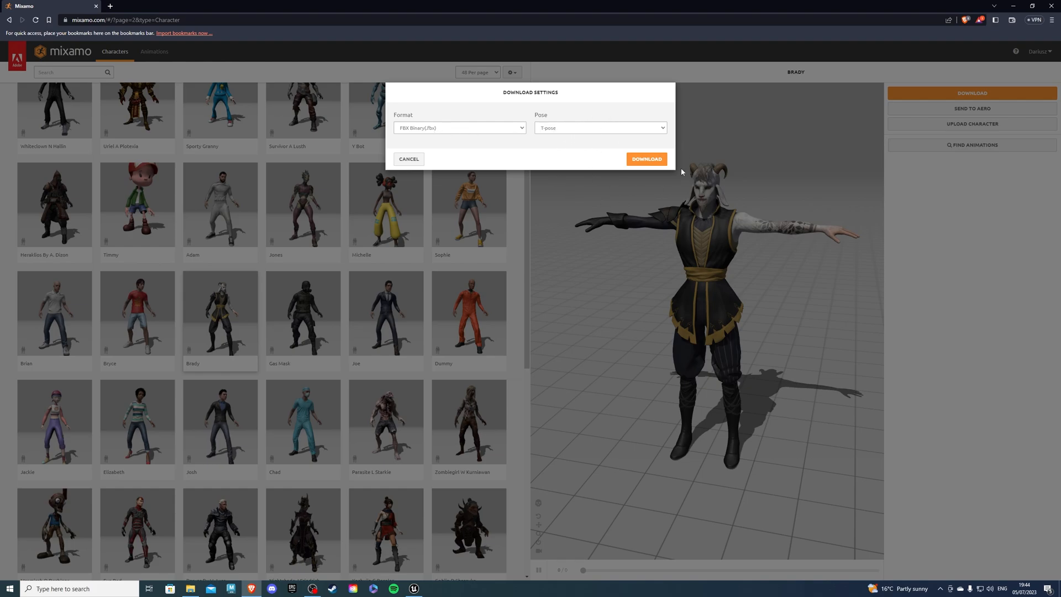
left_click(407, 159)
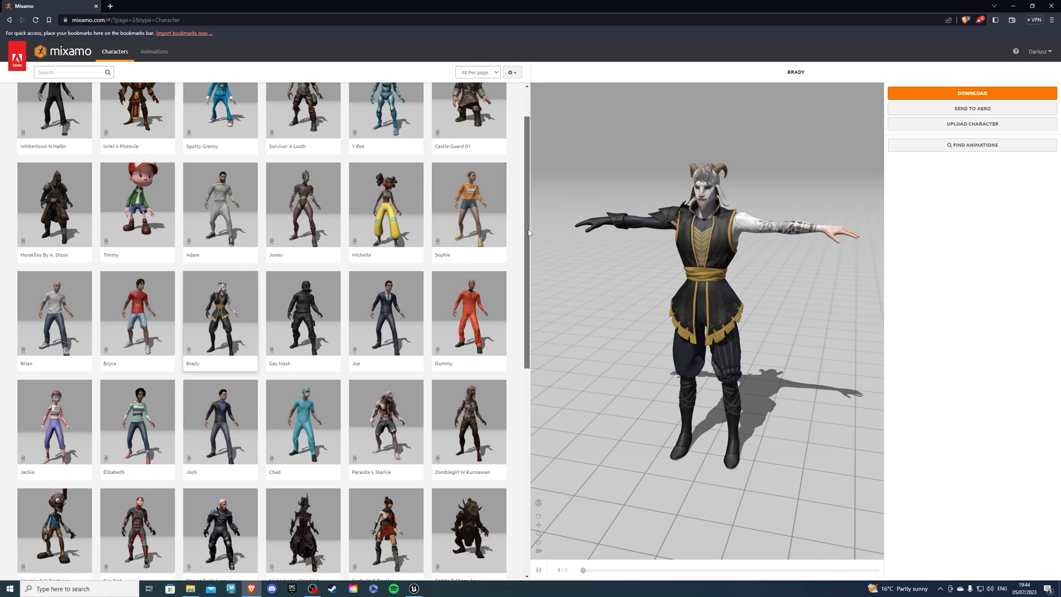
Step: Search Mixamo animations for 'idle' and preview a clip, then search 'walk'
left_click(153, 51)
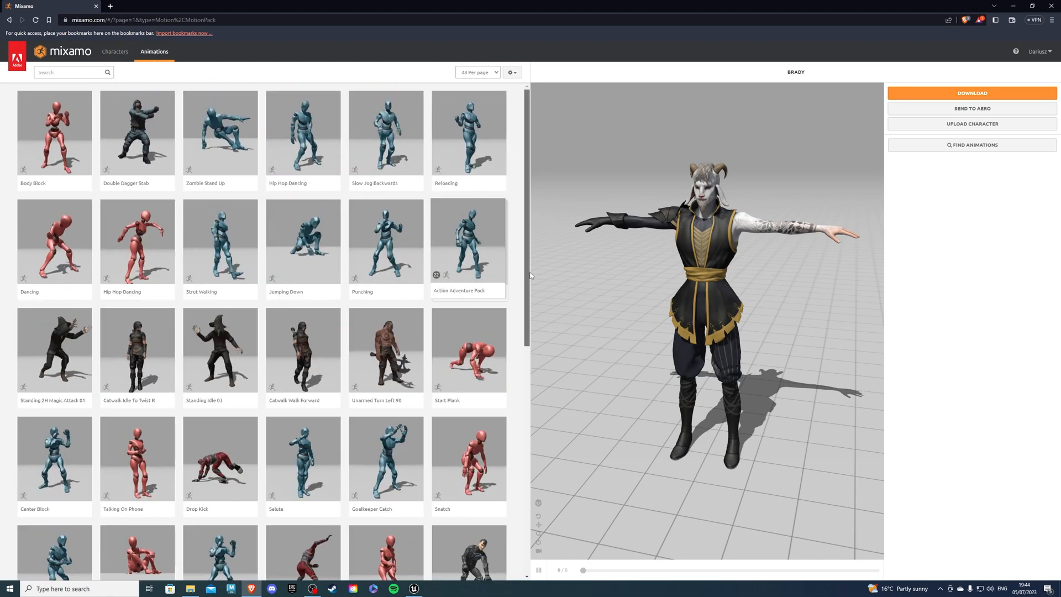
left_click(71, 72)
type("idle")
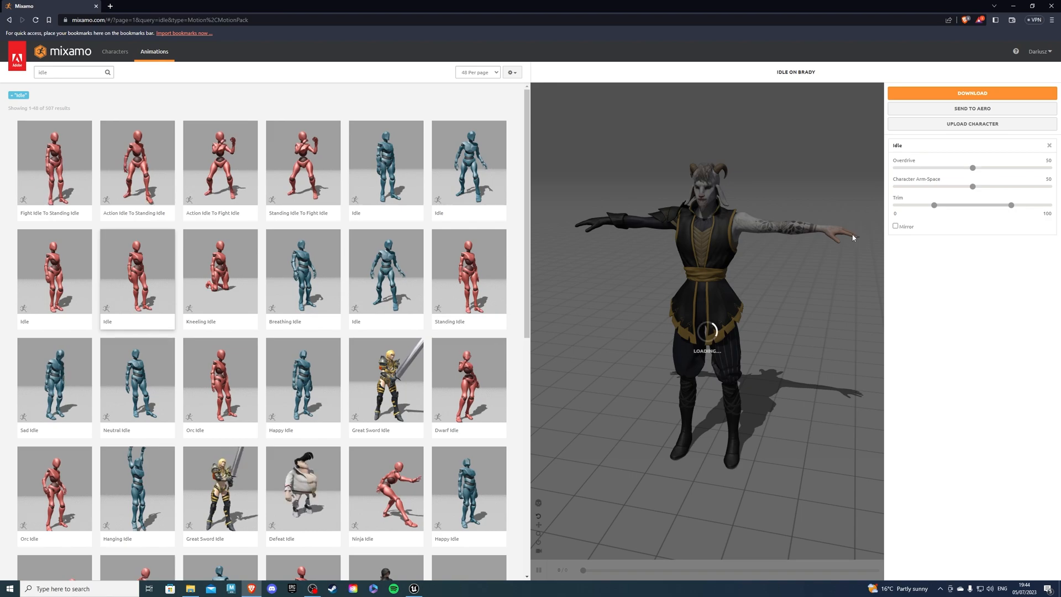
mouse_move(775, 242)
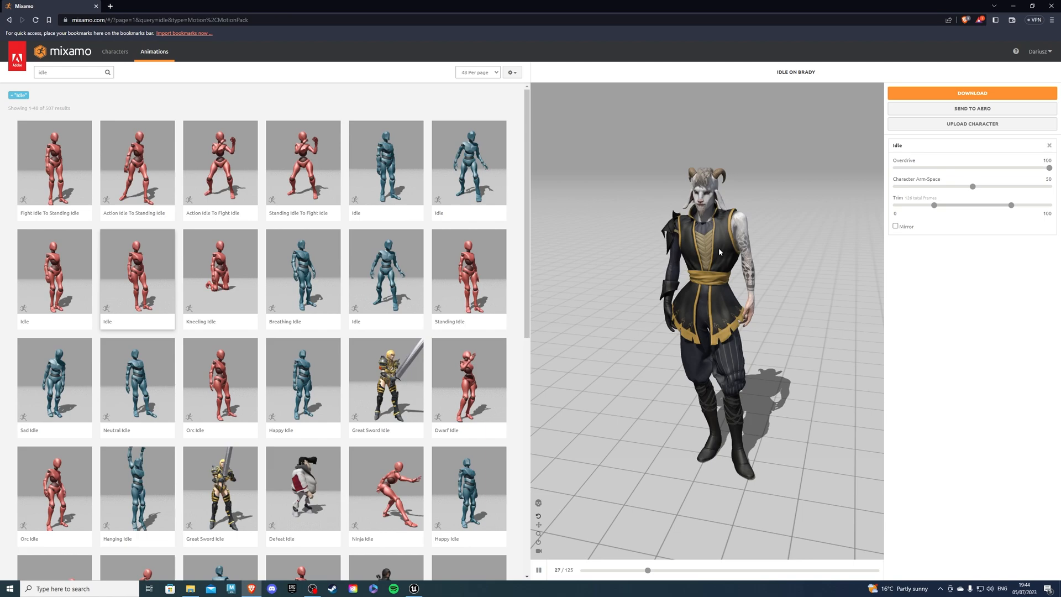
left_click(68, 72)
type("walk")
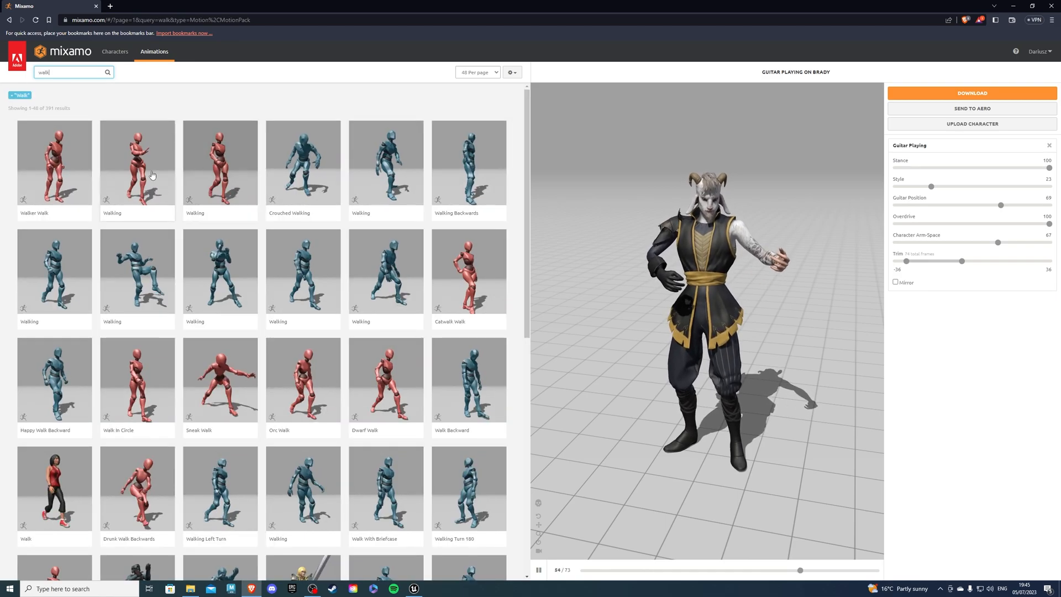
Step: Apply the Walking animation to Brady with In Place enabled and open its download settings
left_click(136, 163)
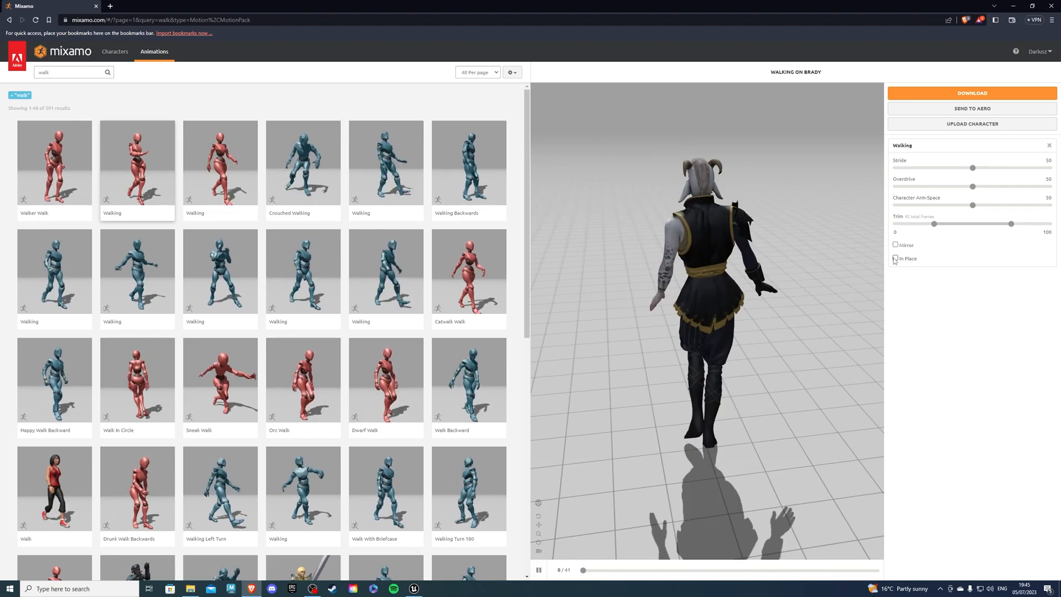
left_click(896, 259)
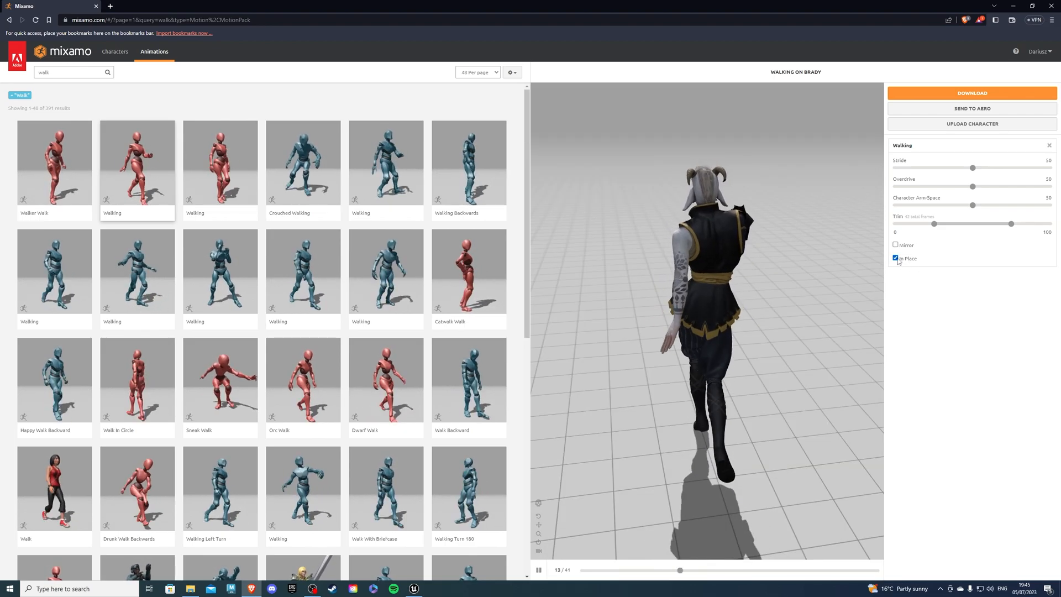
left_click(896, 259)
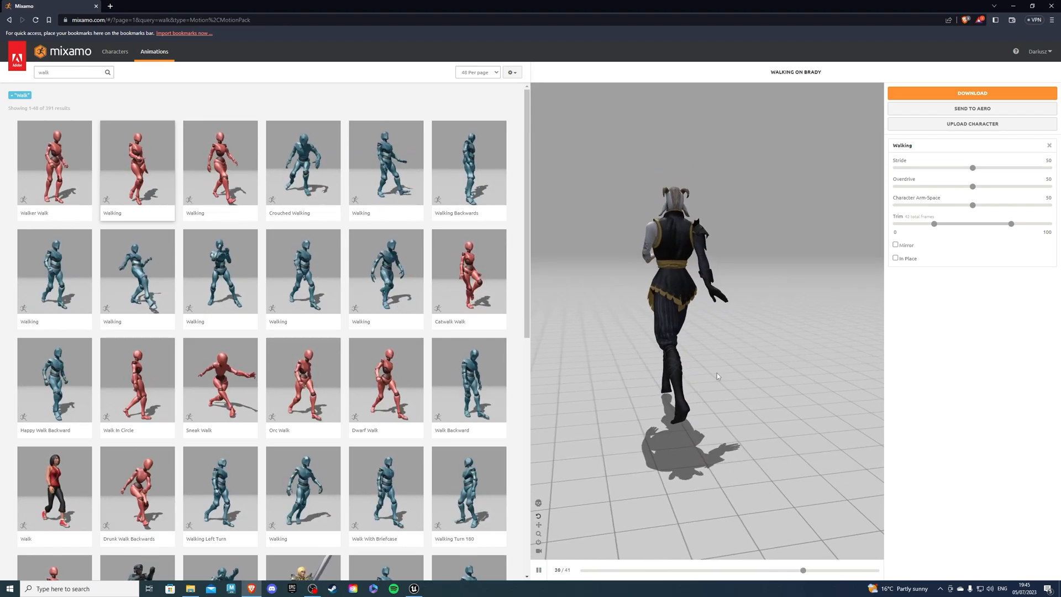
left_click(896, 258)
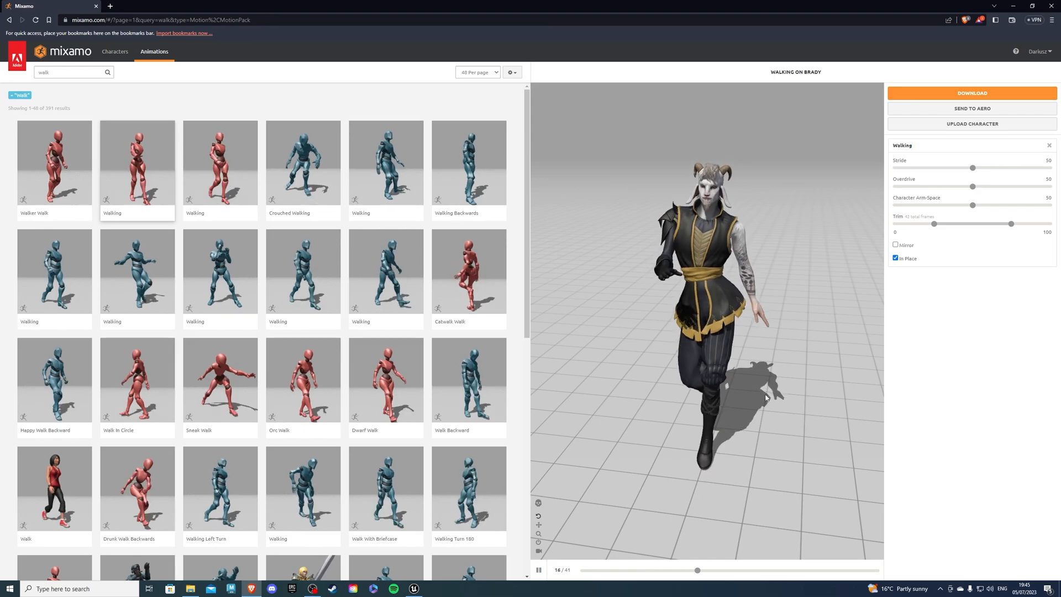
left_click(971, 93)
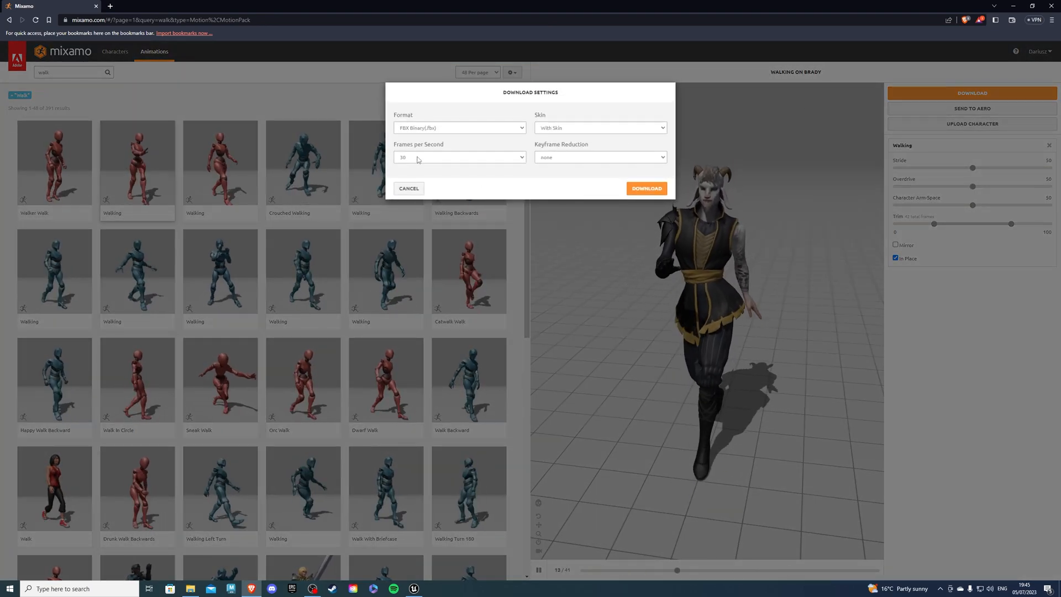
Step: Try 60 fps and Without Skin for the walk download, then cancel
left_click(459, 157)
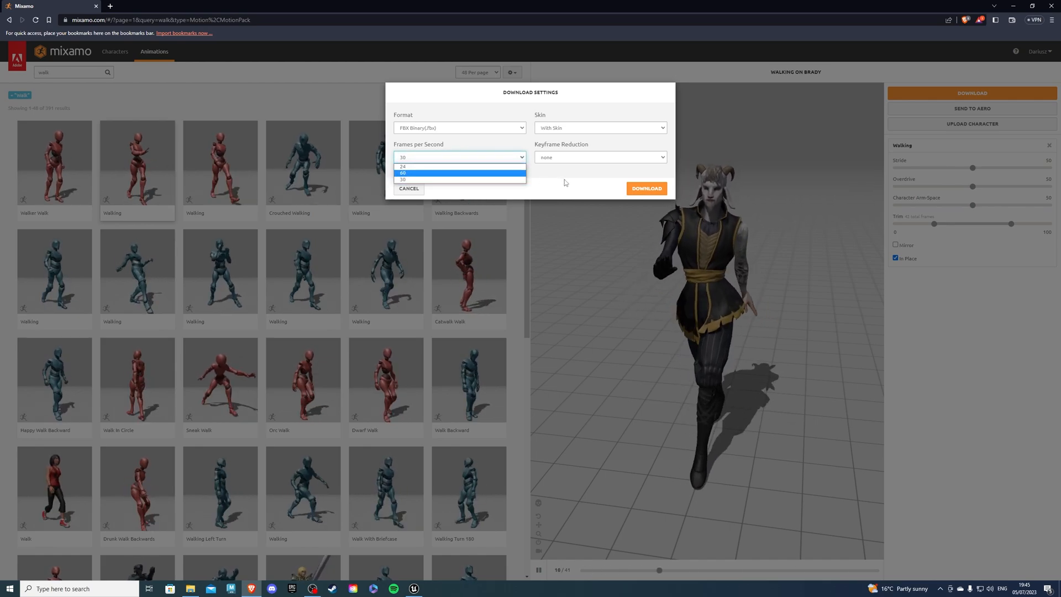
left_click(404, 173)
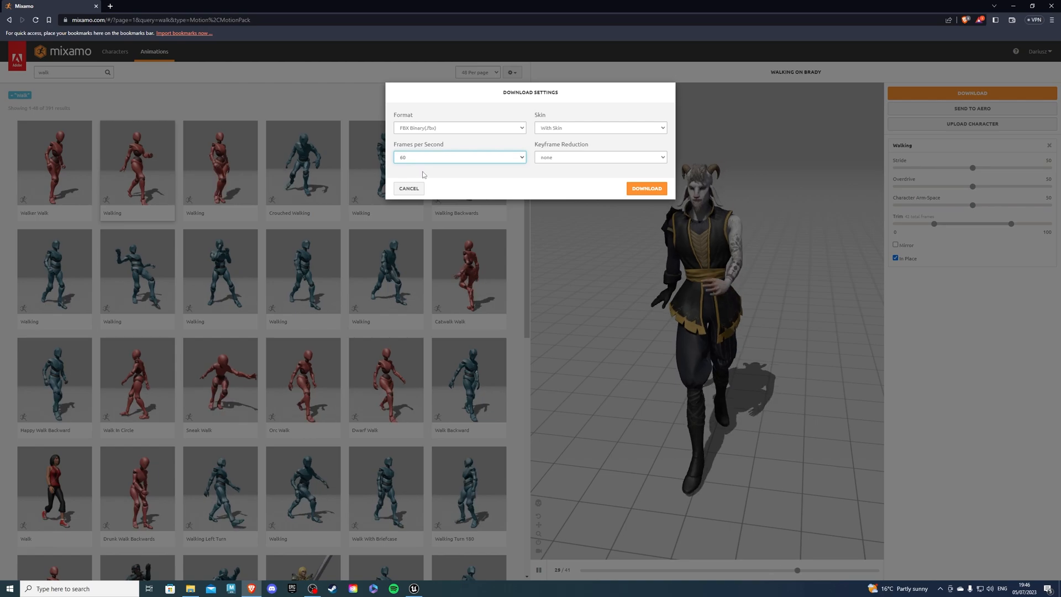
left_click(600, 127)
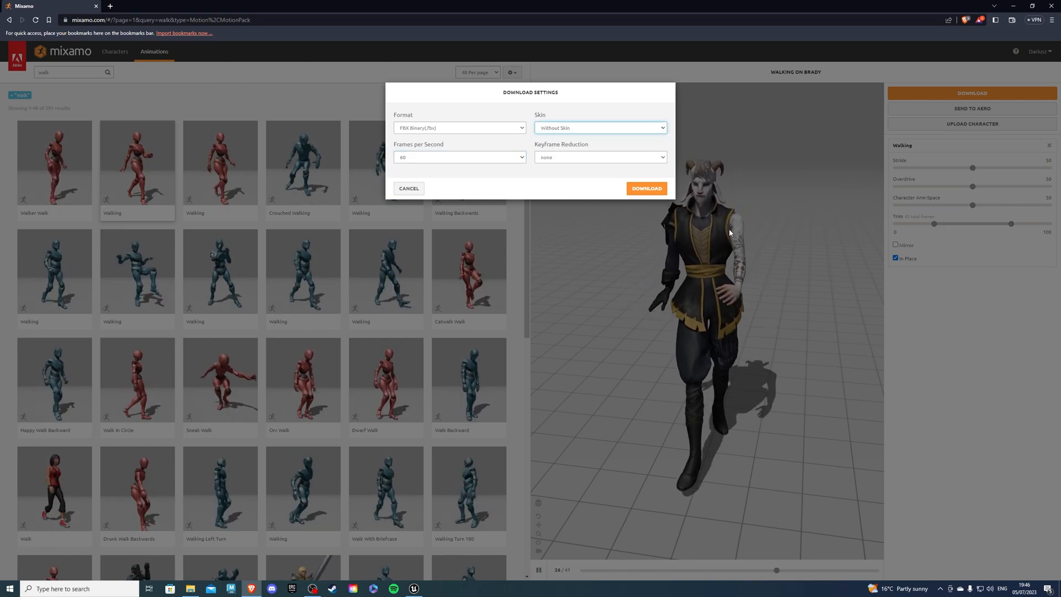
left_click(598, 127)
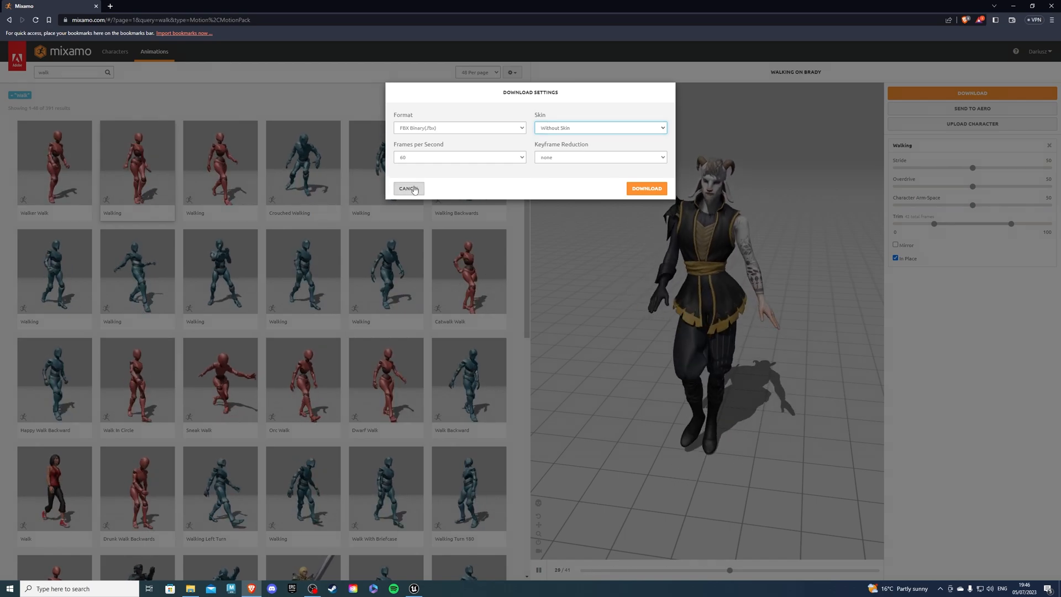
left_click(408, 188)
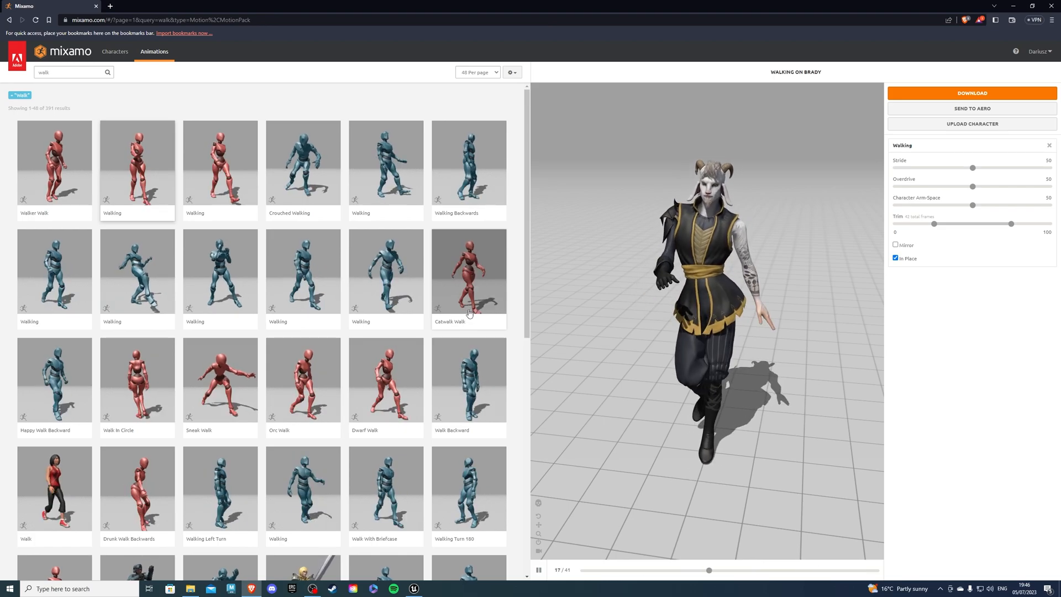
Step: Switch to Unreal, open the Content Drawer, and pick Brady.fbx in File Explorer for import
left_click(413, 588)
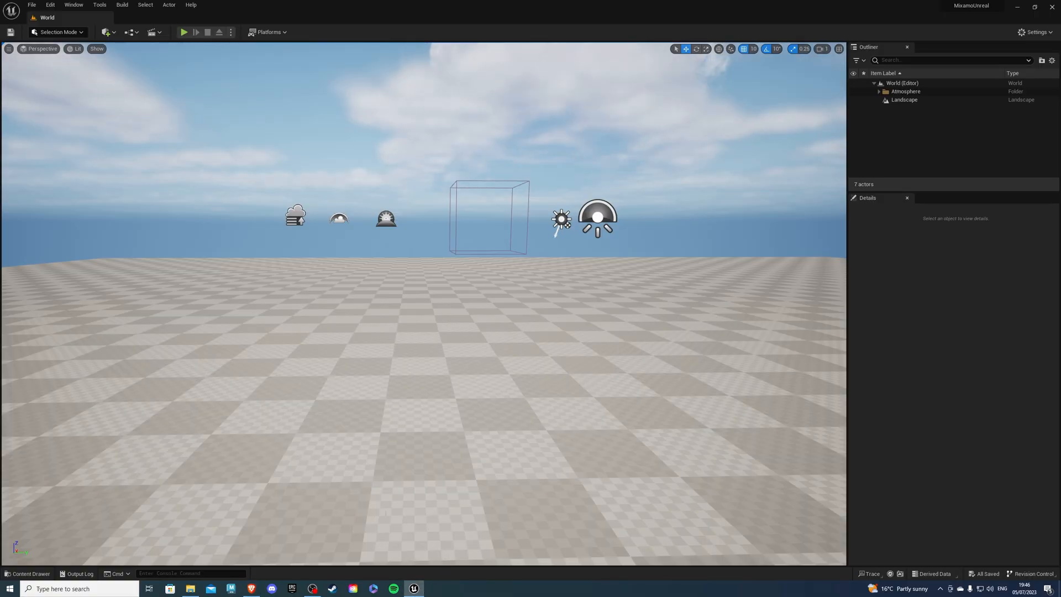
left_click(190, 588)
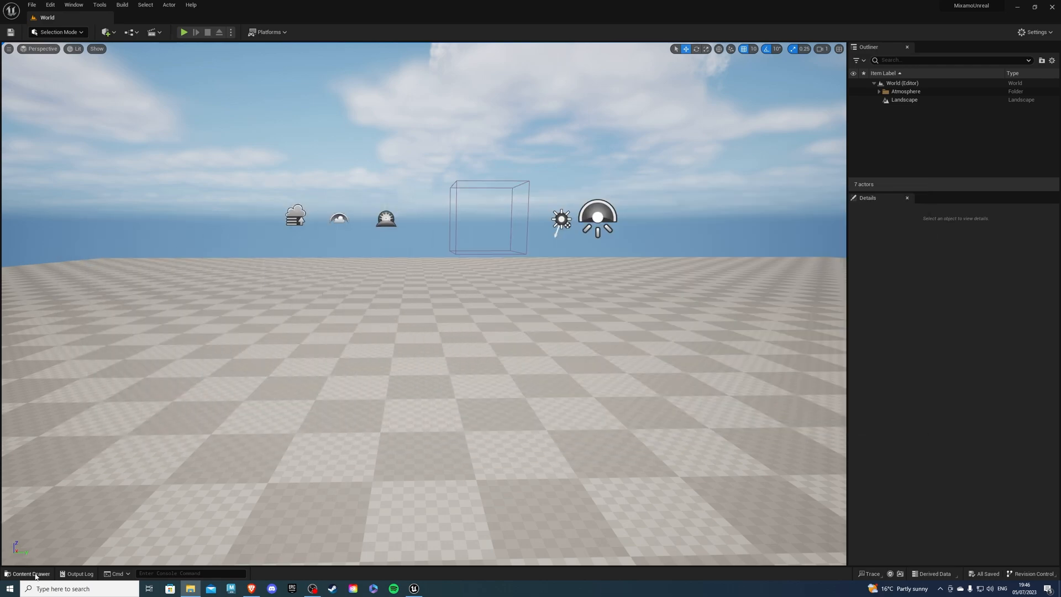
left_click(27, 574)
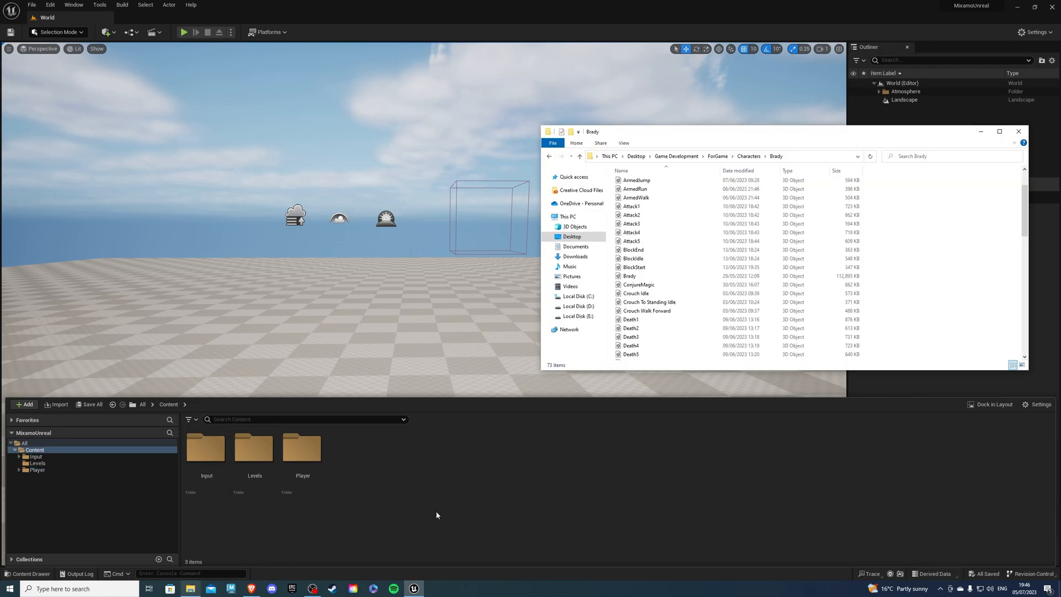
left_click(630, 276)
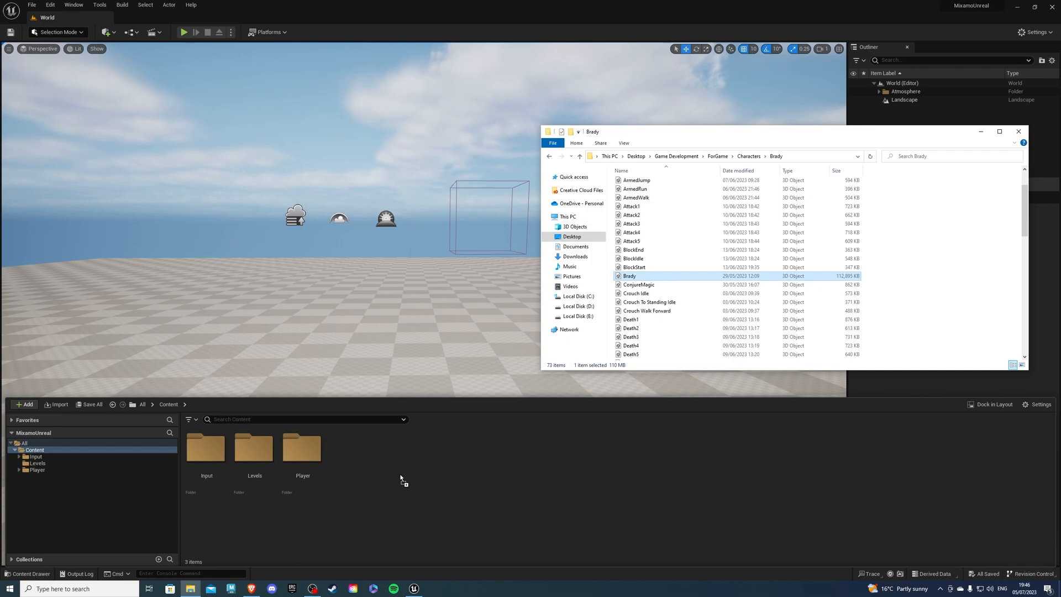
mouse_move(473, 481)
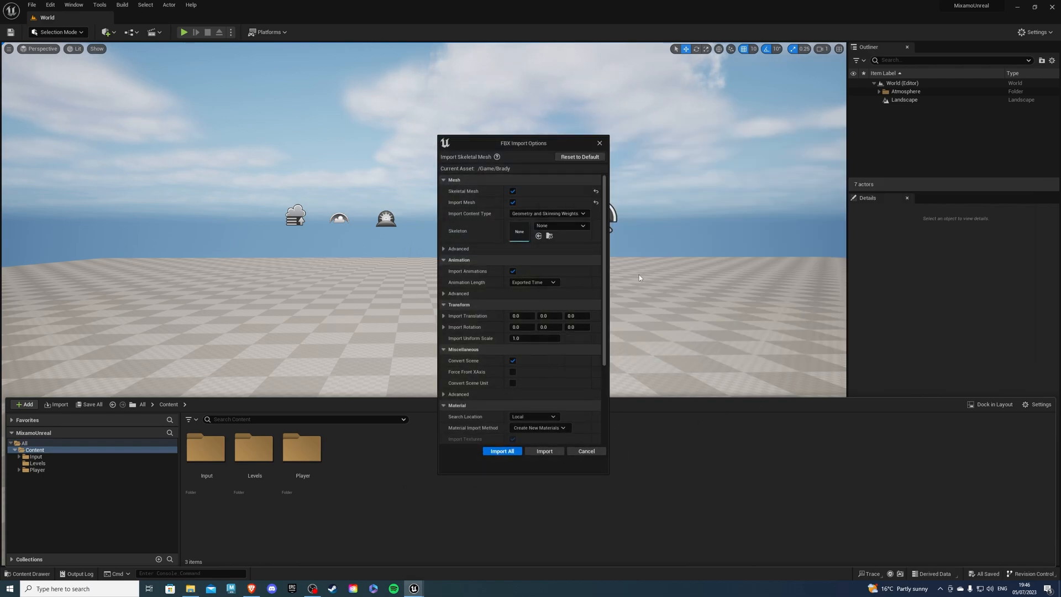
Step: Import the Brady mesh with no skeleton assigned and default mesh import settings
left_click(561, 226)
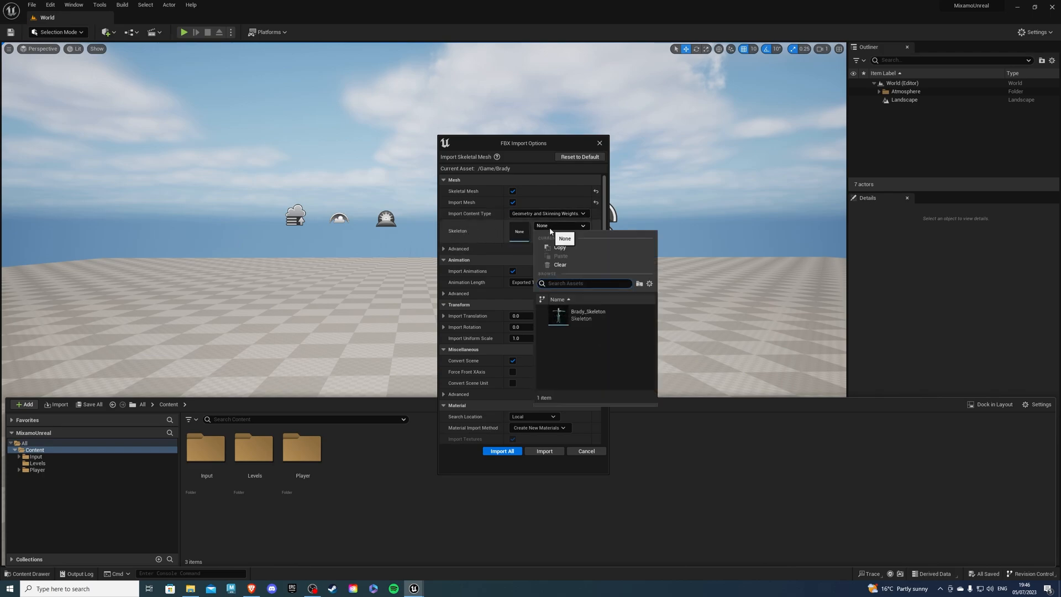
left_click(561, 226)
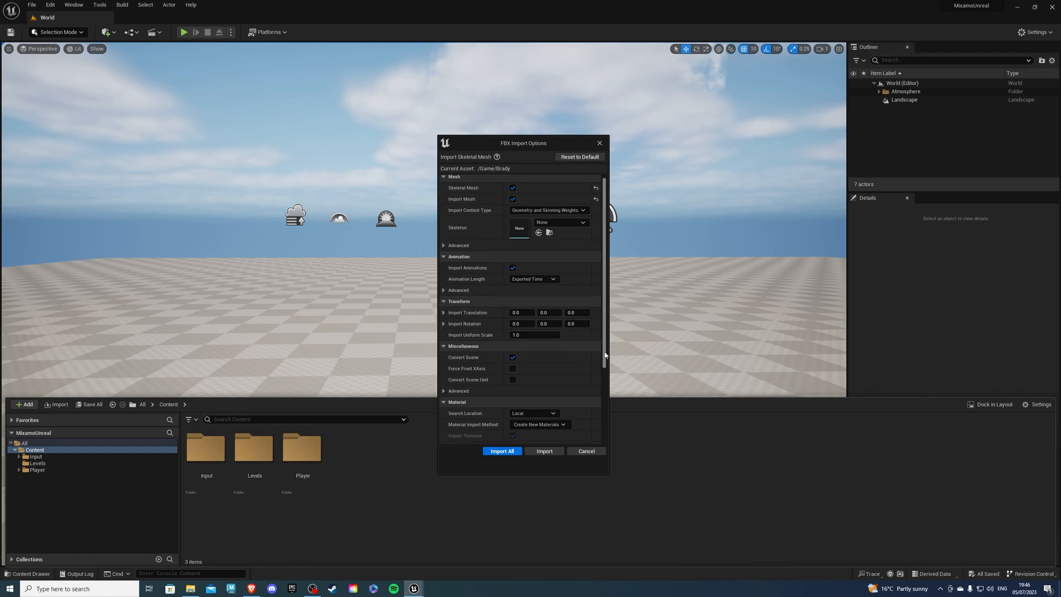
scroll("up", 3)
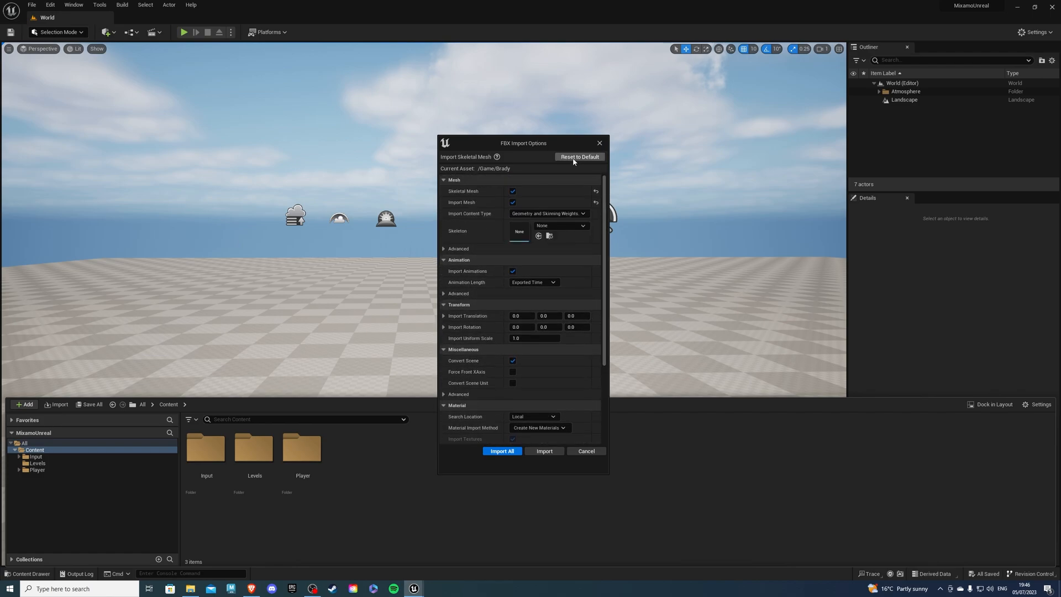
left_click(512, 270)
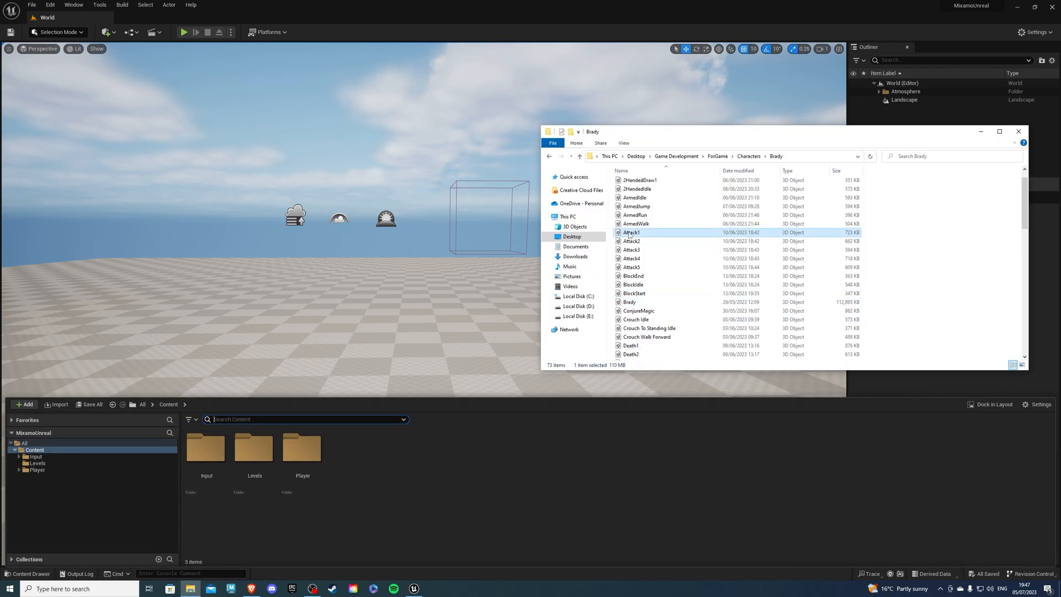
Step: Import Attack1.fbx with Brady_Skeleton as its skeleton
double_click(630, 232)
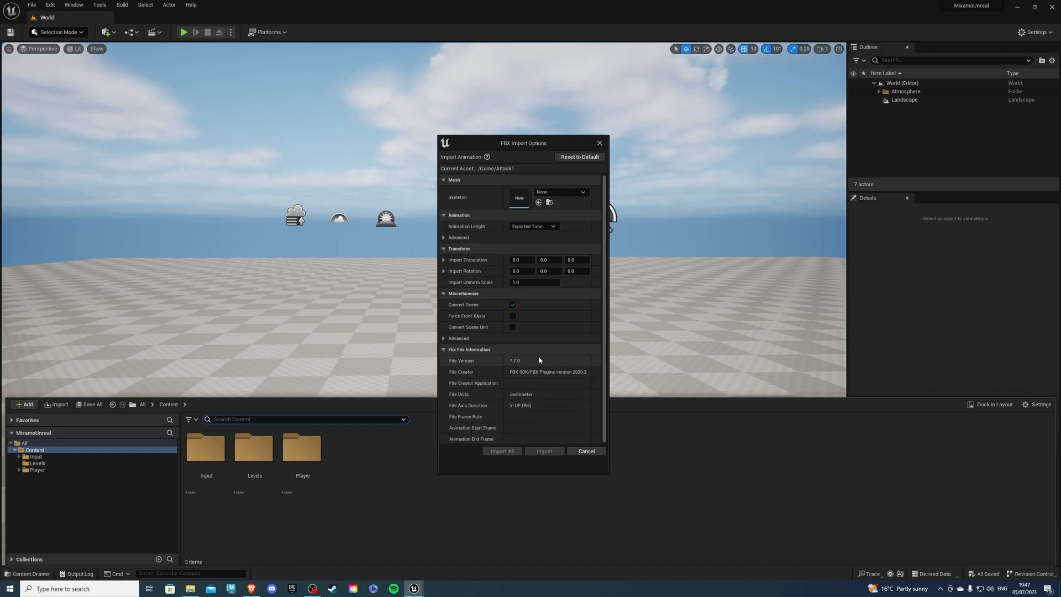
left_click(582, 192)
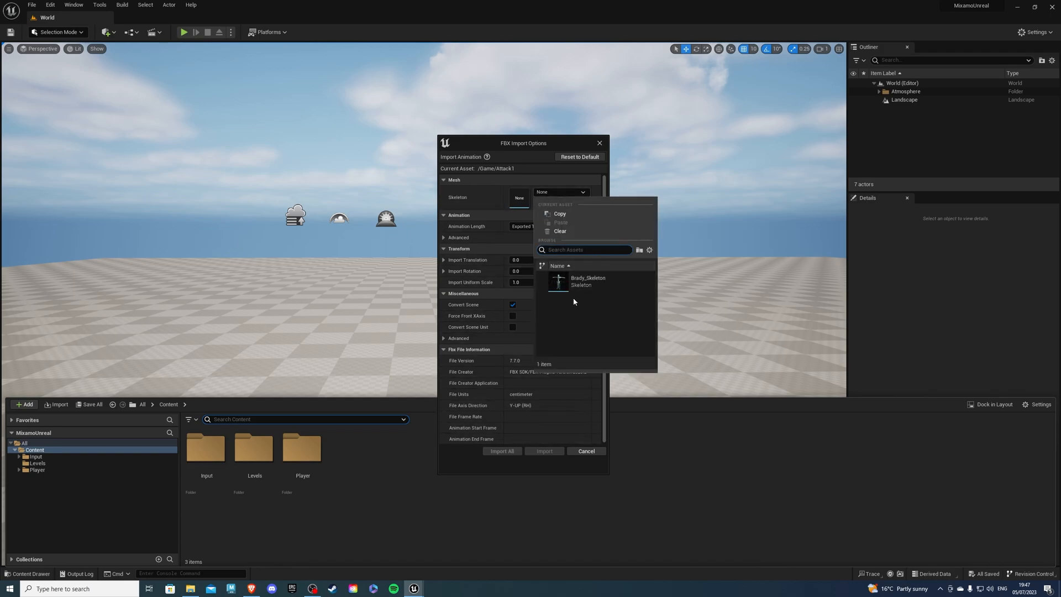
mouse_move(562, 310)
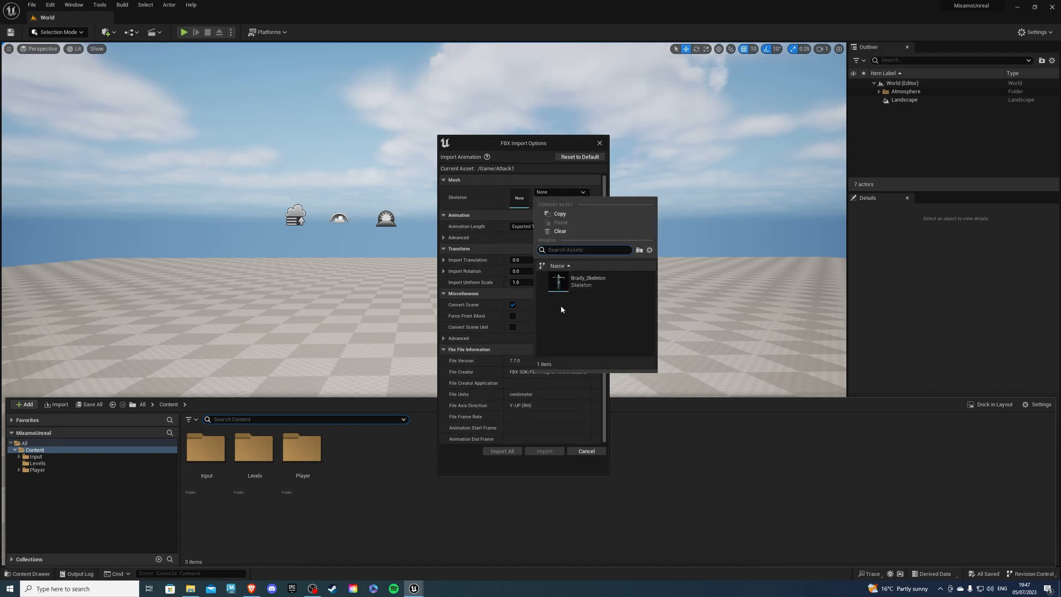
mouse_move(589, 280)
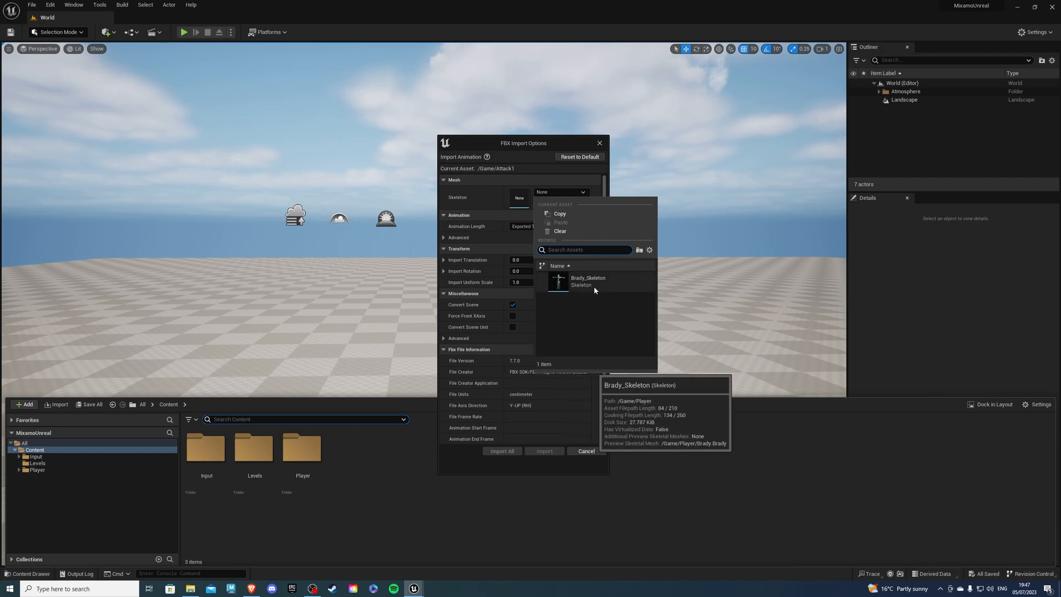
left_click(587, 280)
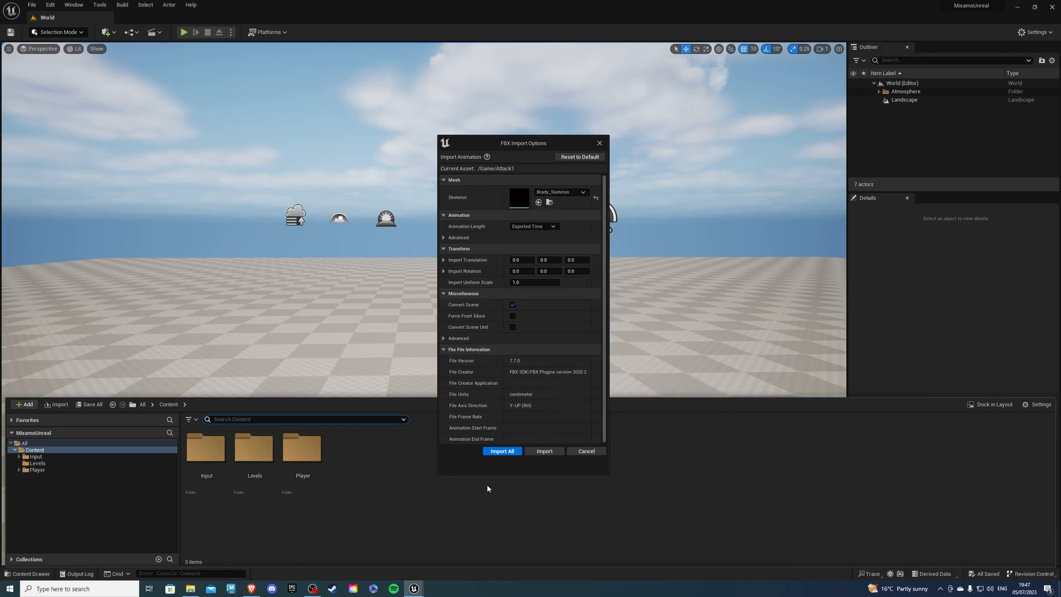
mouse_move(465, 465)
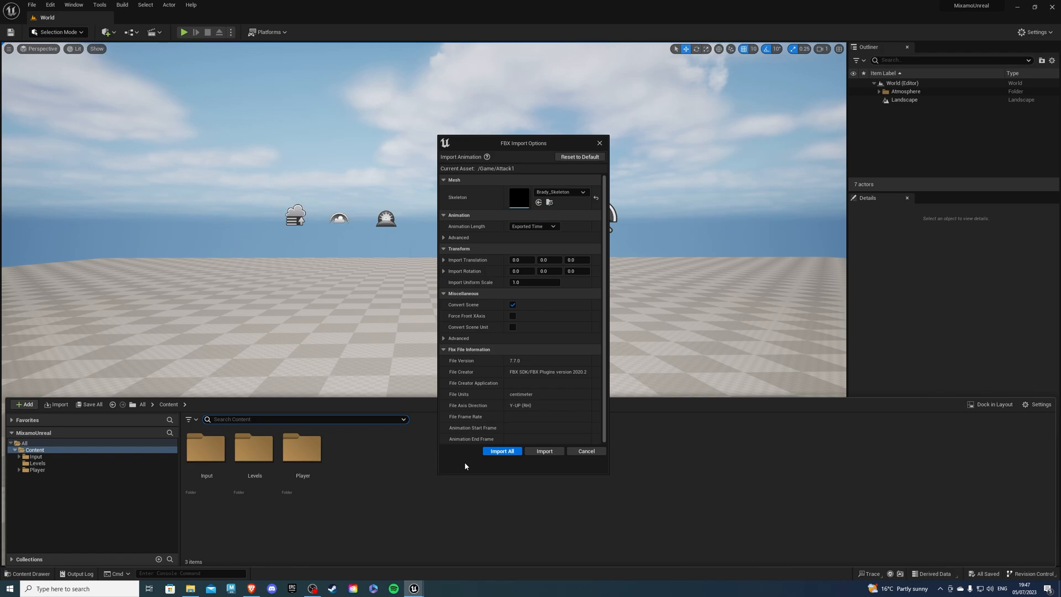
mouse_move(465, 451)
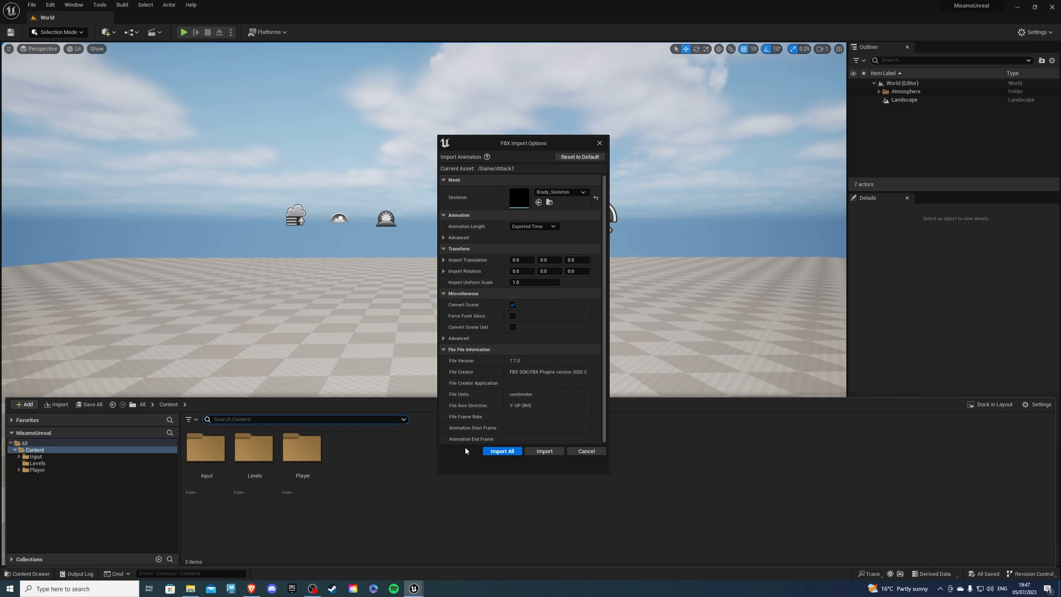
mouse_move(561, 223)
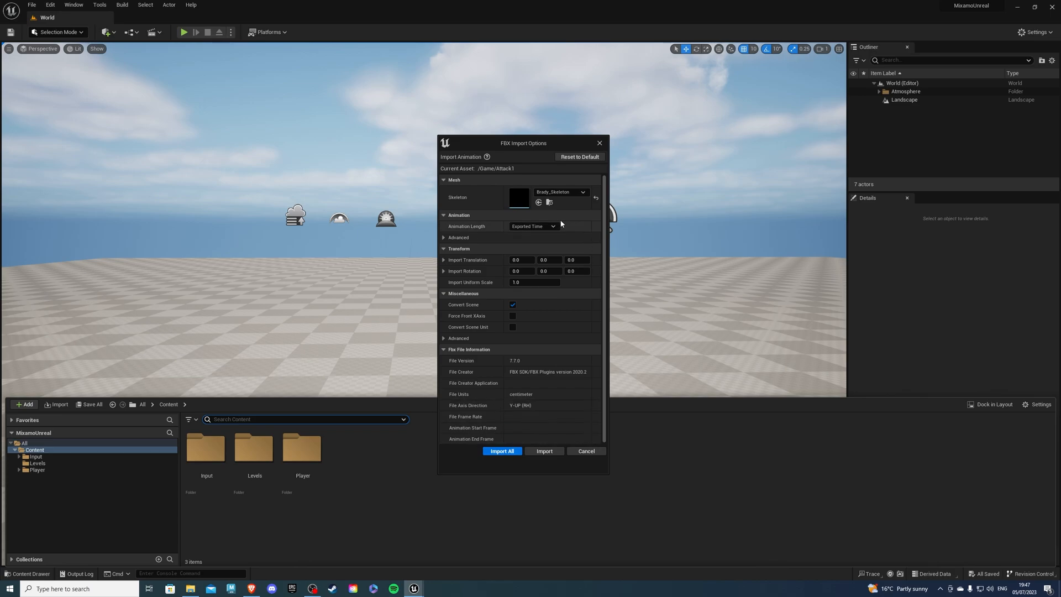
left_click(582, 192)
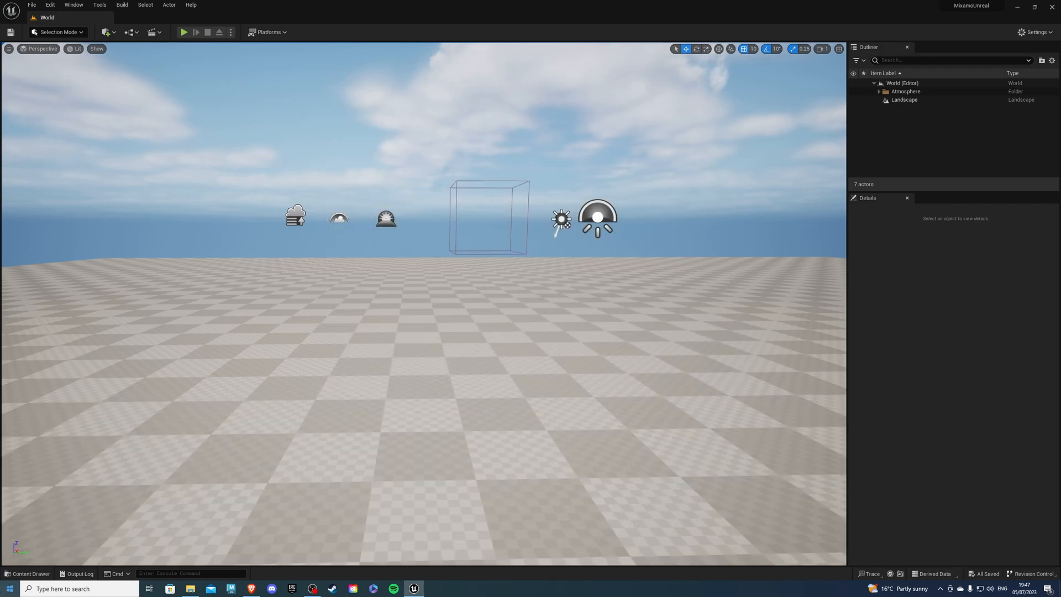
Step: Delete the old punch montages from Player/Animations
left_click(27, 574)
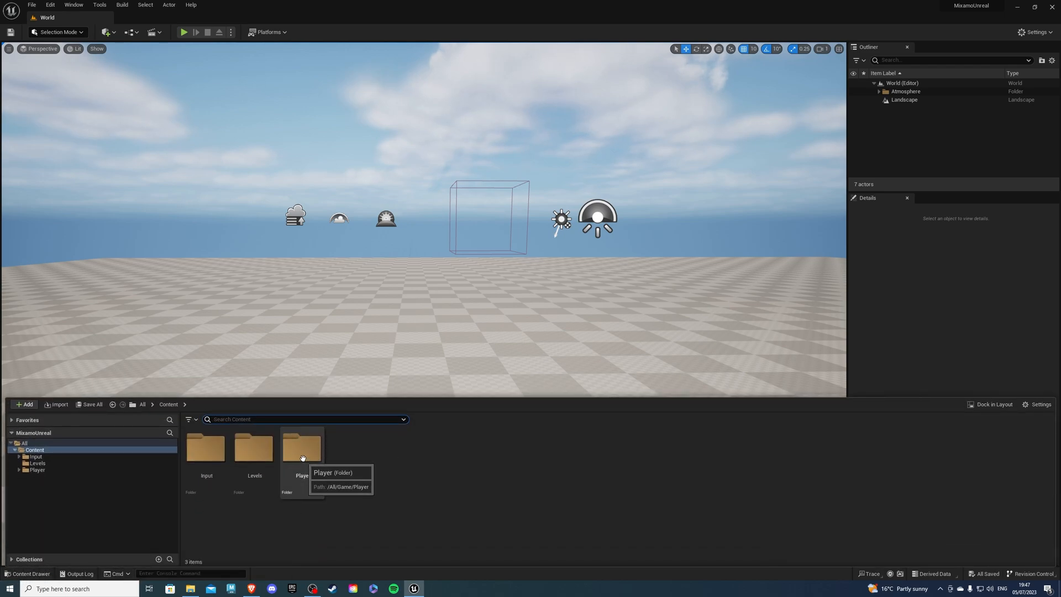
double_click(301, 448)
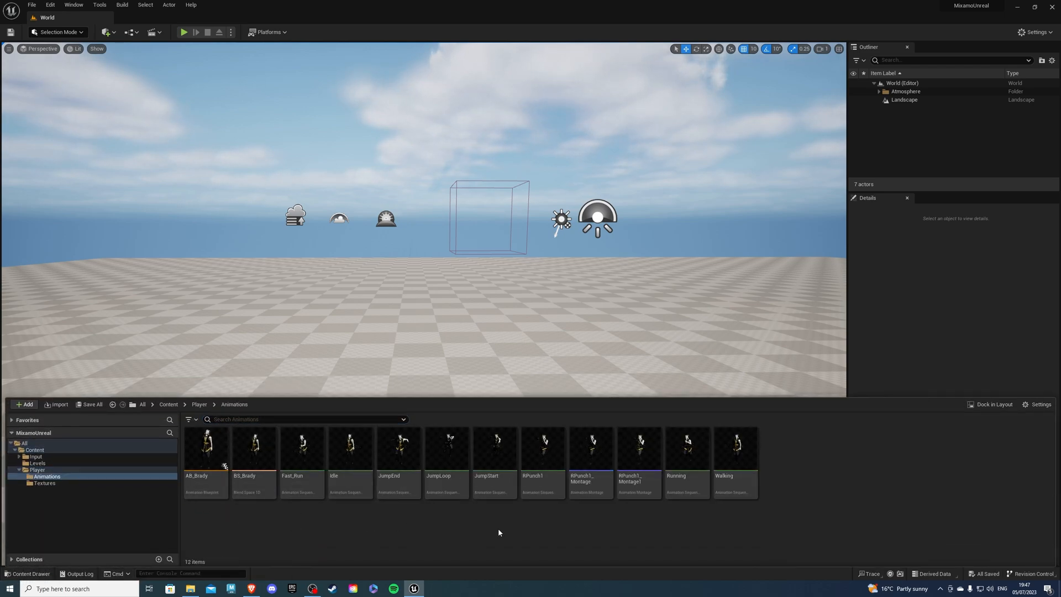
left_click(636, 450)
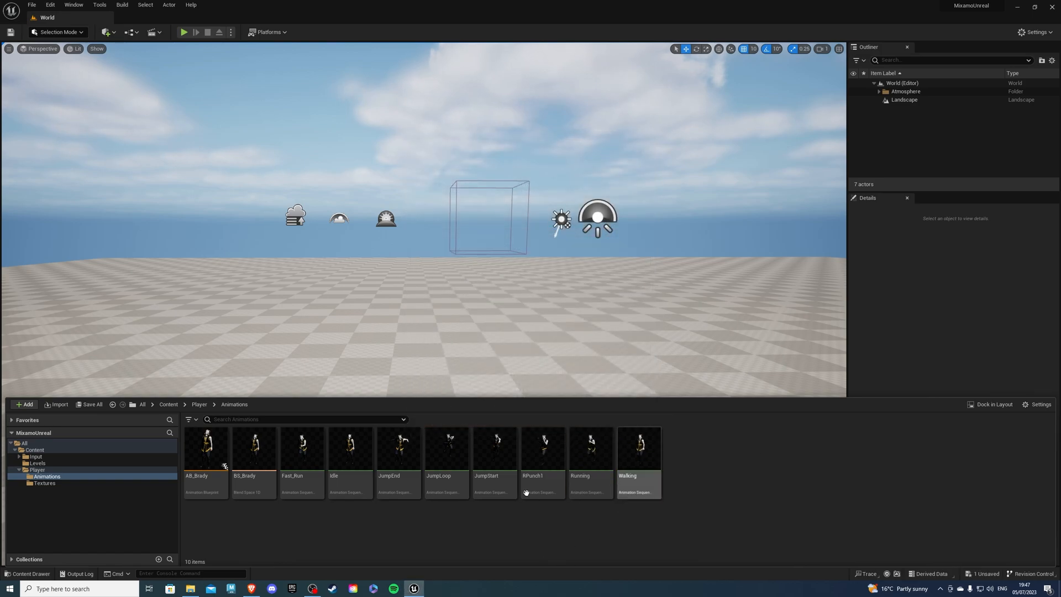
Step: Create RPunch1_Montage from the RPunch1 animation and return to the Player folder
right_click(542, 453)
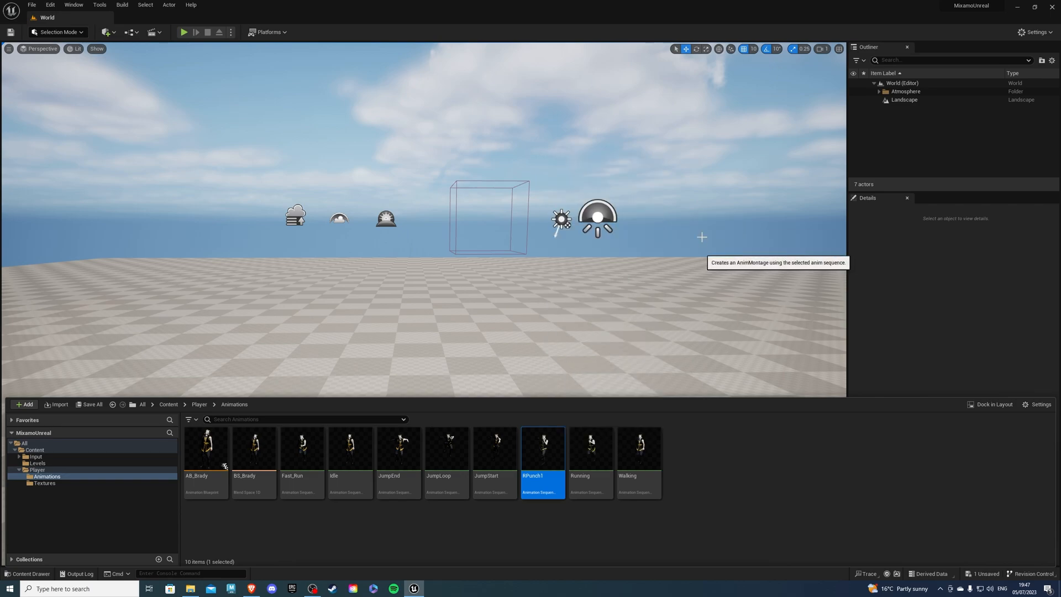
left_click(778, 262)
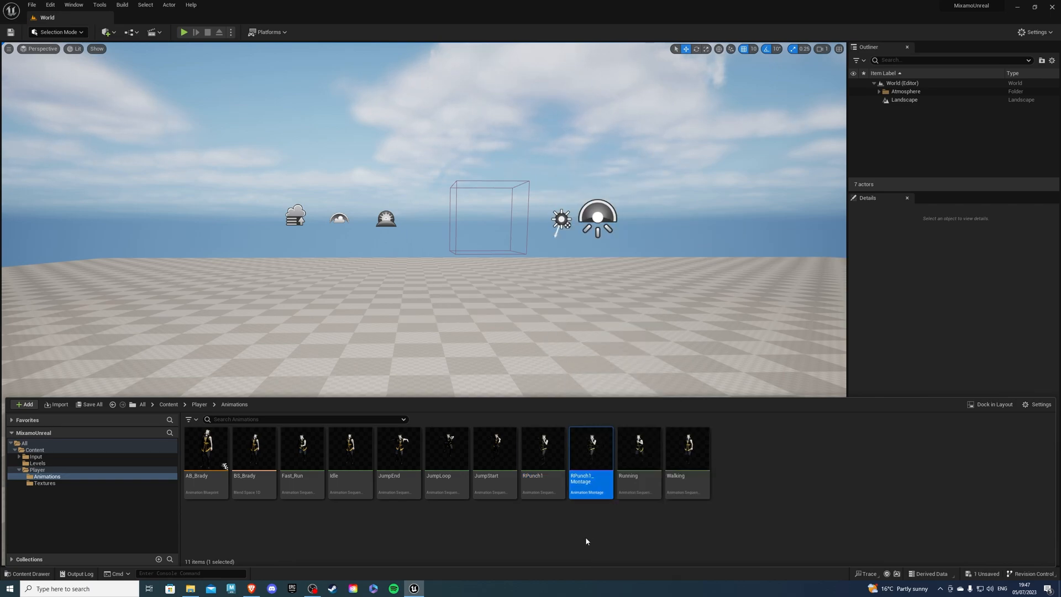
left_click(199, 404)
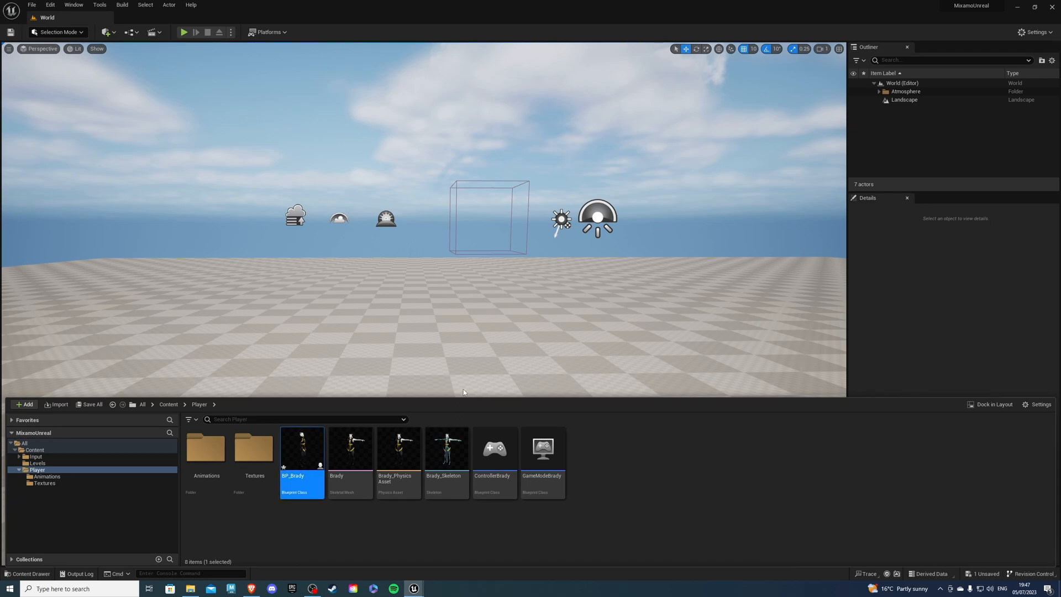
Step: Set BP_Brady's Play Montage node to RPunch1_Montage and compile
double_click(301, 448)
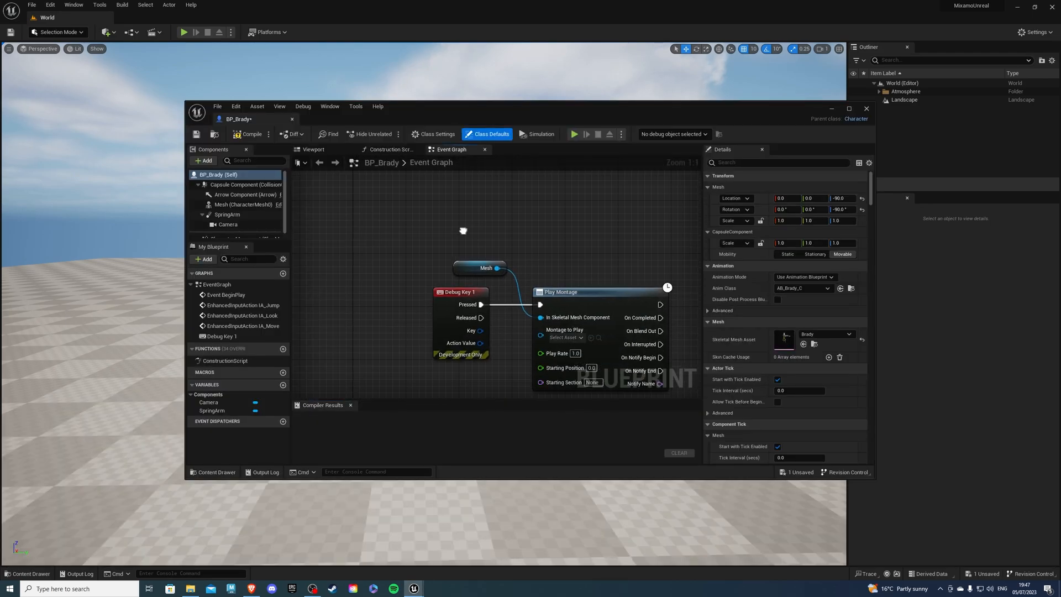
left_click(565, 337)
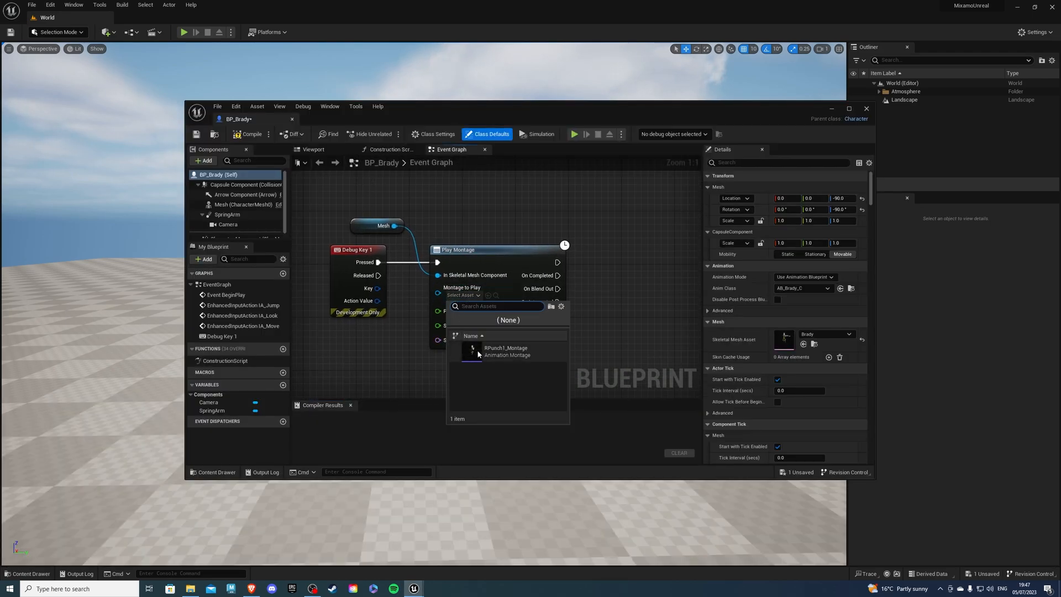
left_click(506, 350)
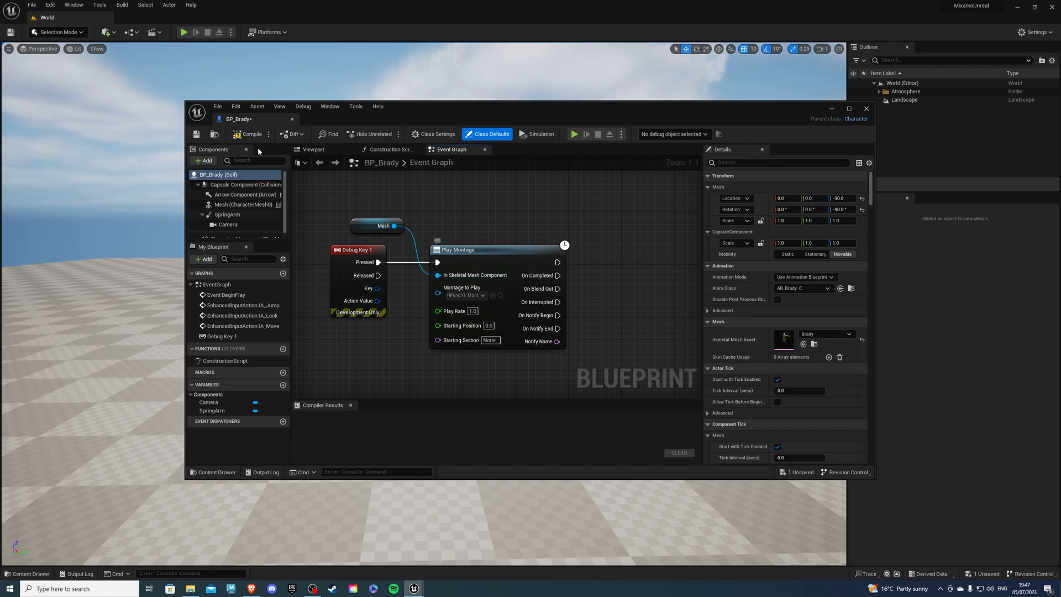
left_click(249, 134)
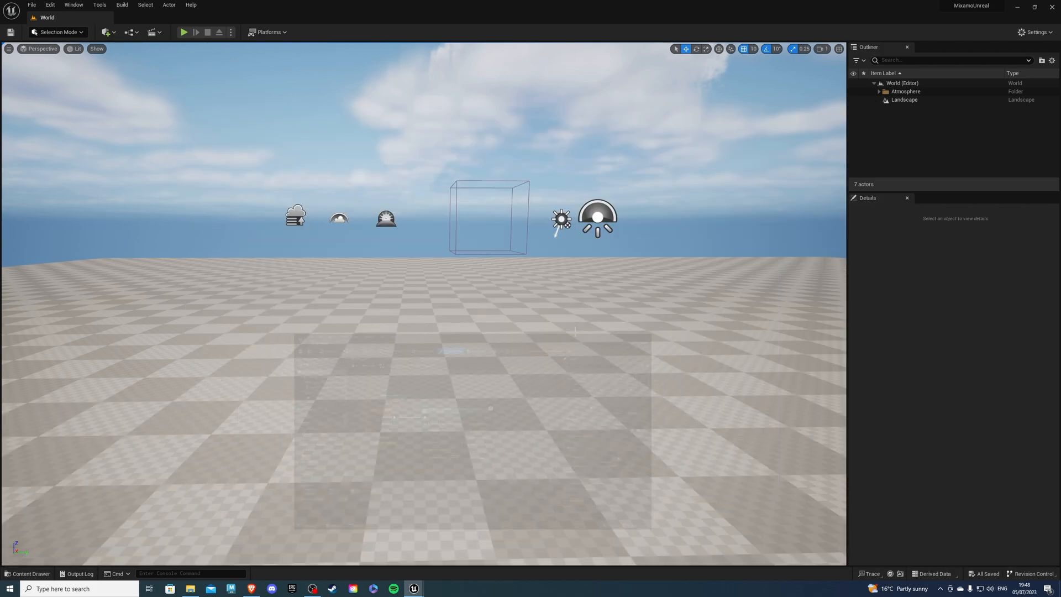
left_click(27, 573)
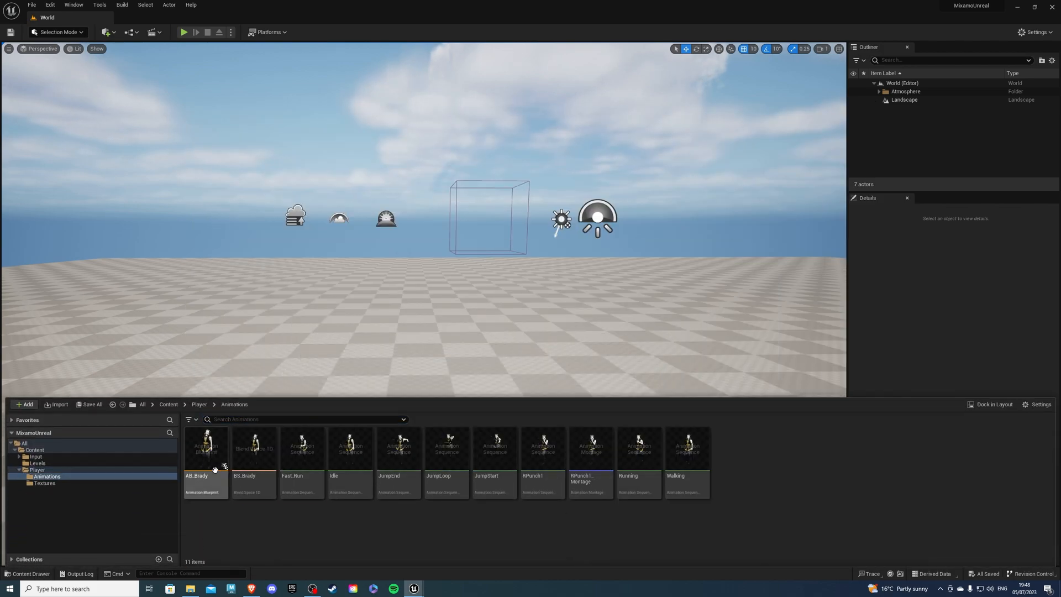
double_click(206, 450)
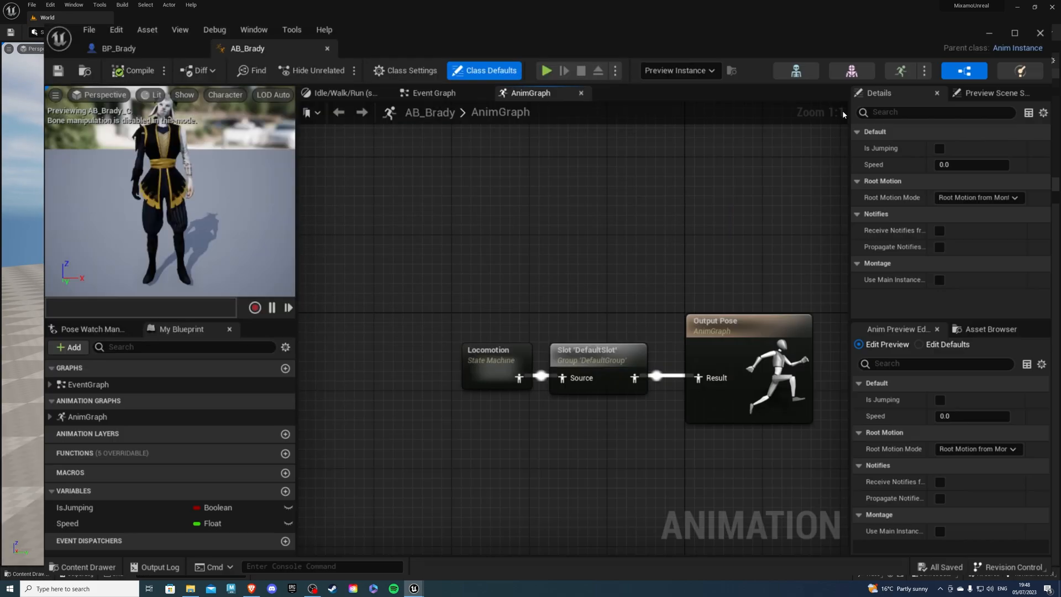
left_click(598, 356)
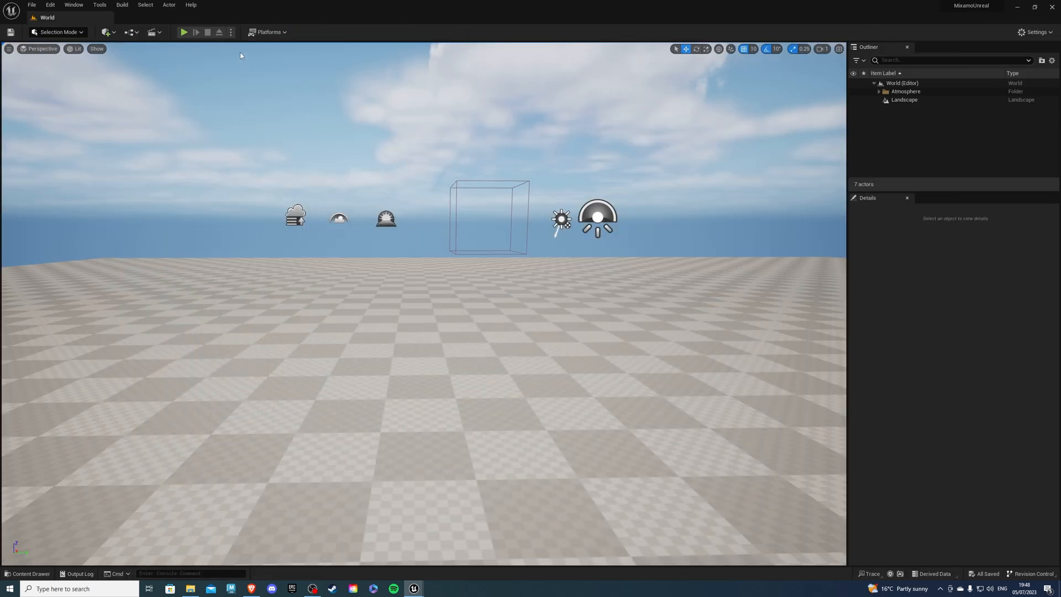
Step: Play-test the level, trigger Brady's punch with key 1, then stop
left_click(184, 32)
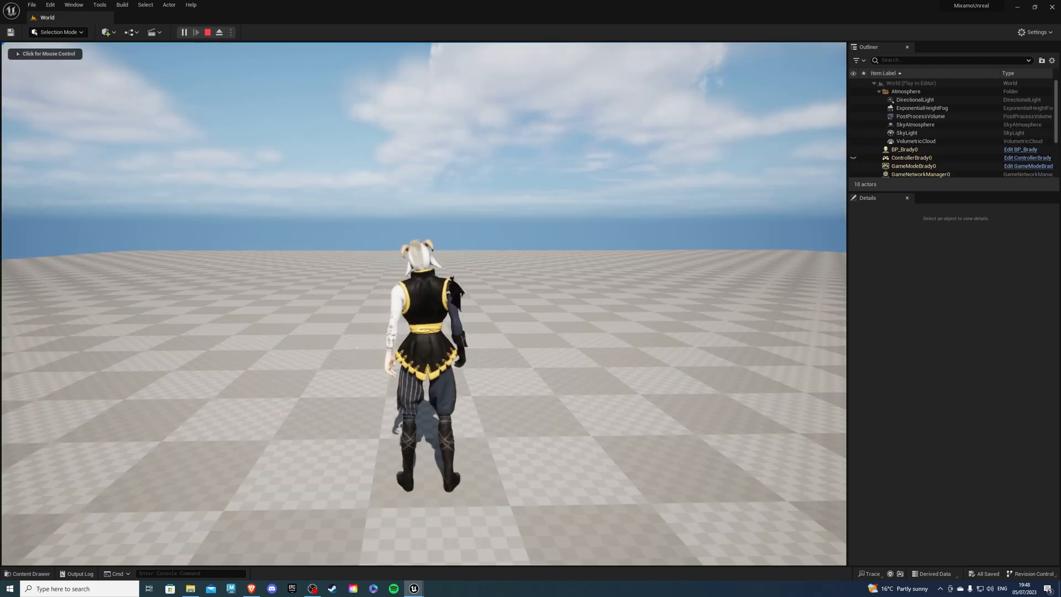
left_click(420, 271)
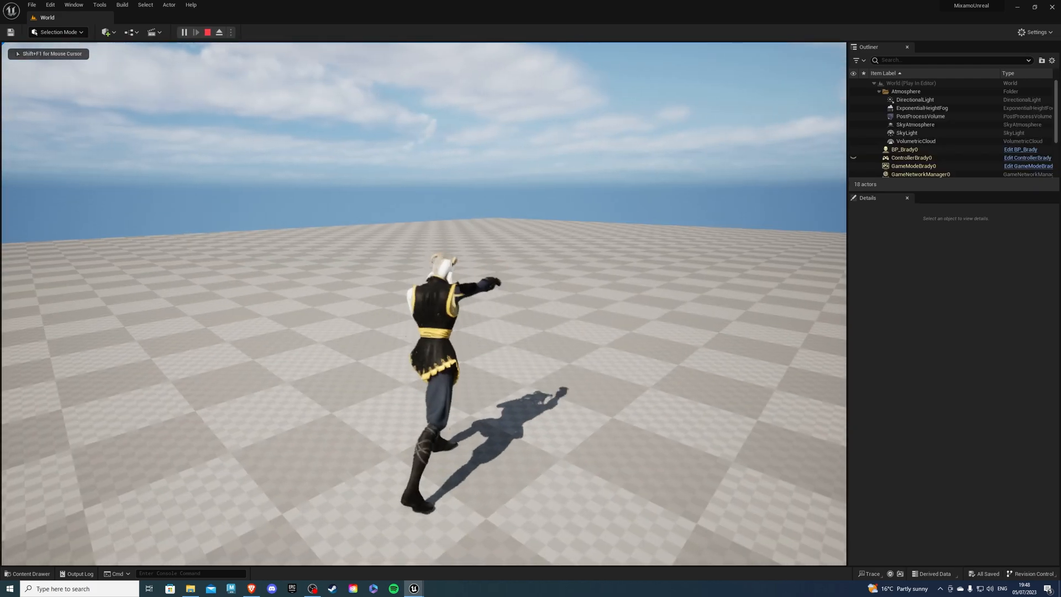
left_click(207, 32)
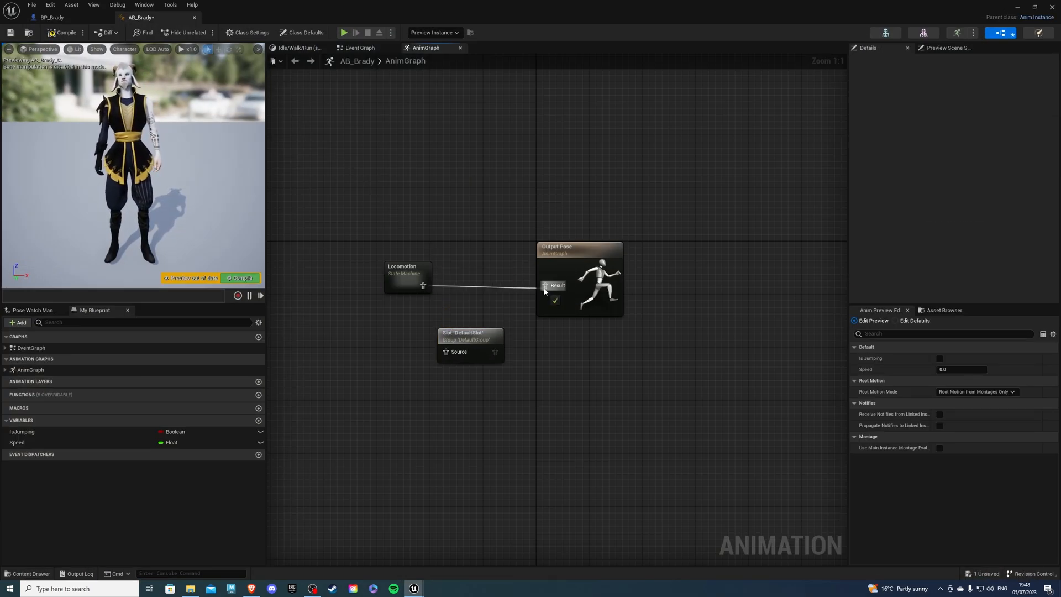
Step: Route Locomotion straight to Output Pose, bypassing DefaultSlot, then run and stop a test play
left_click(62, 33)
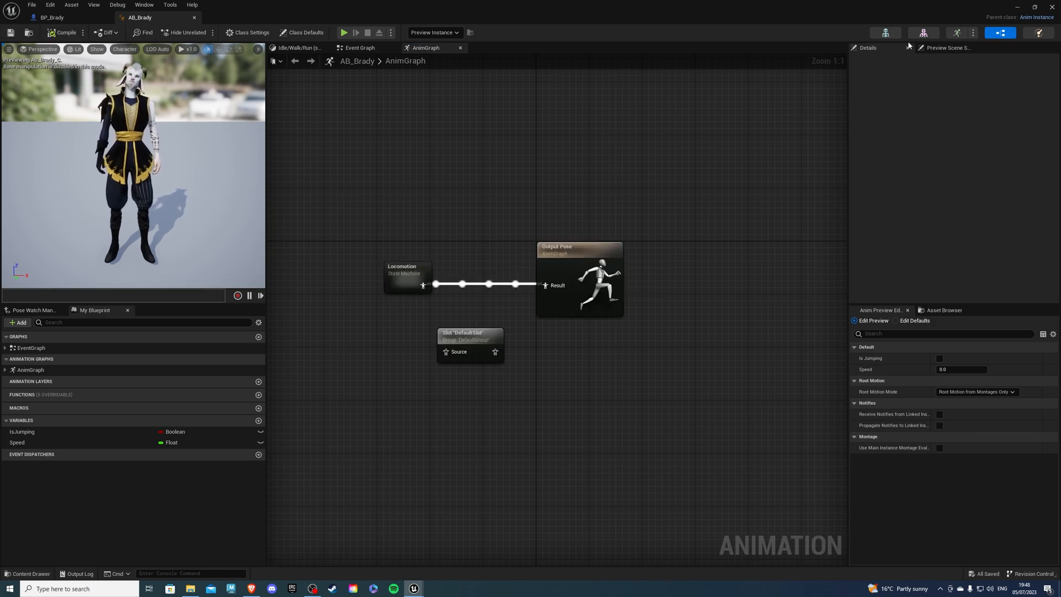
left_click(343, 32)
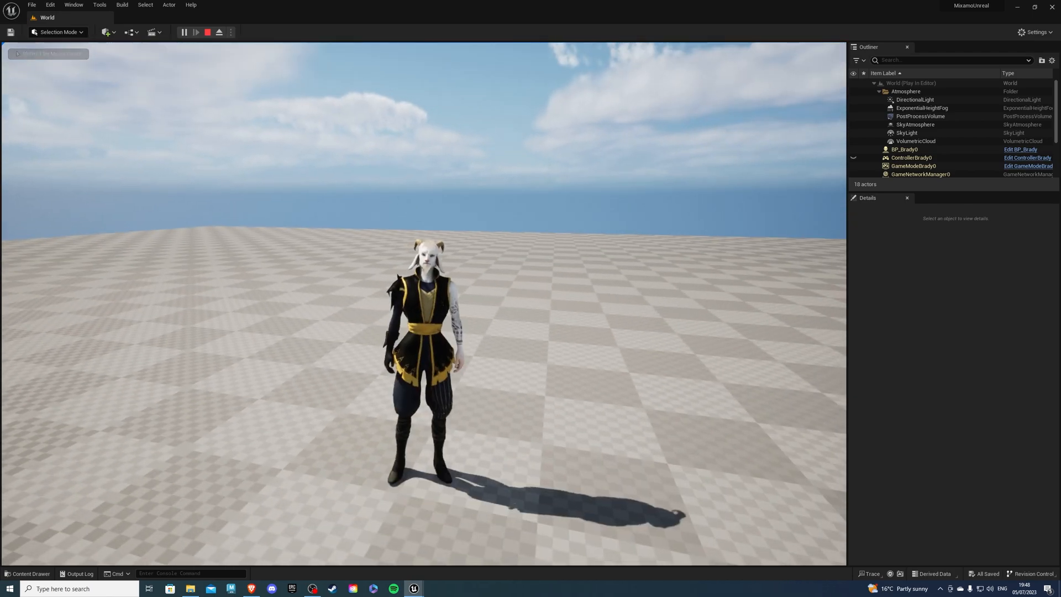
left_click(217, 32)
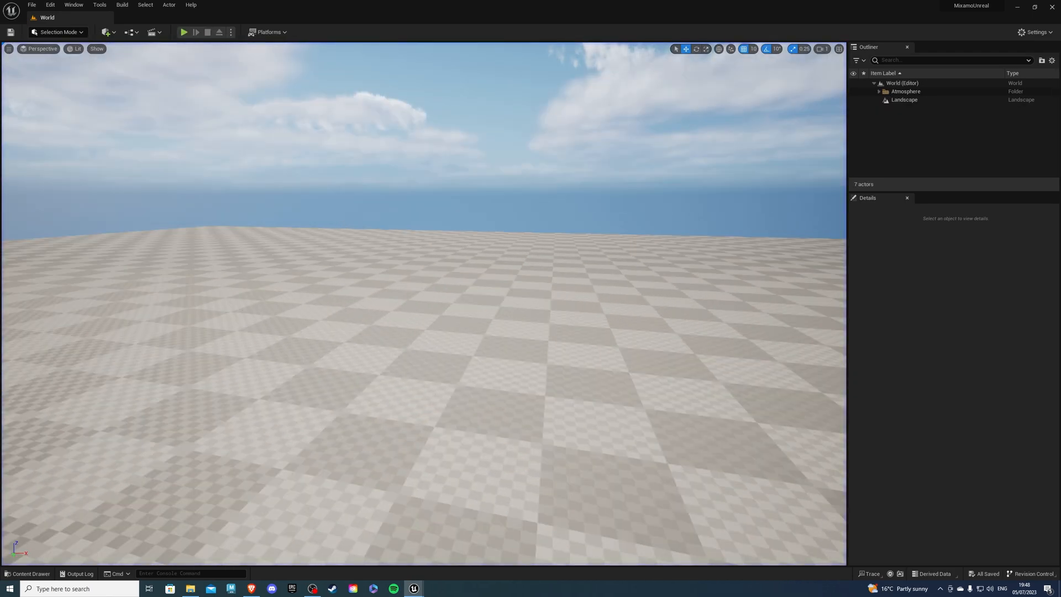